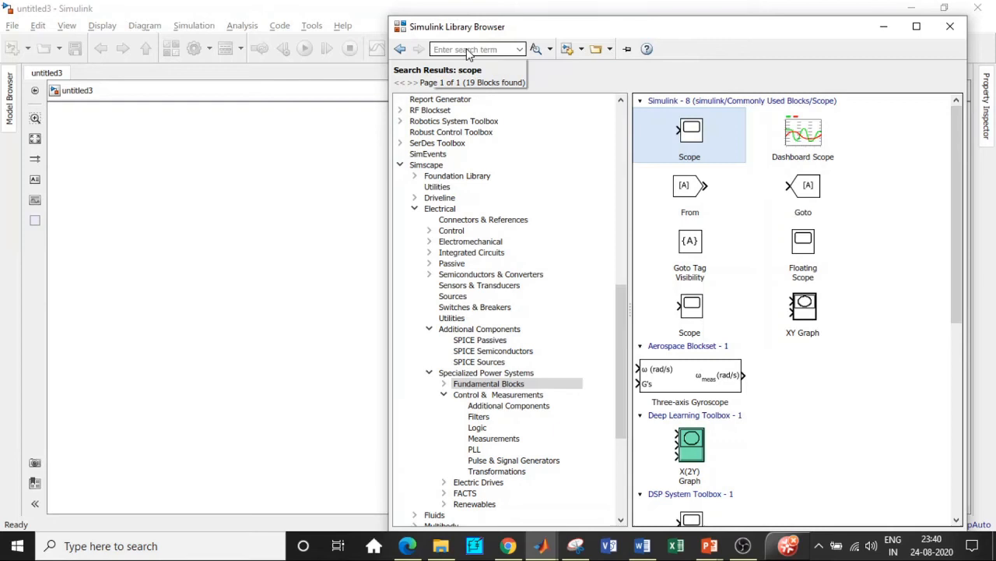
Add the Voltage Sensor and AC Voltage Source blocks to the model from the Library Browser.
type("Vol")
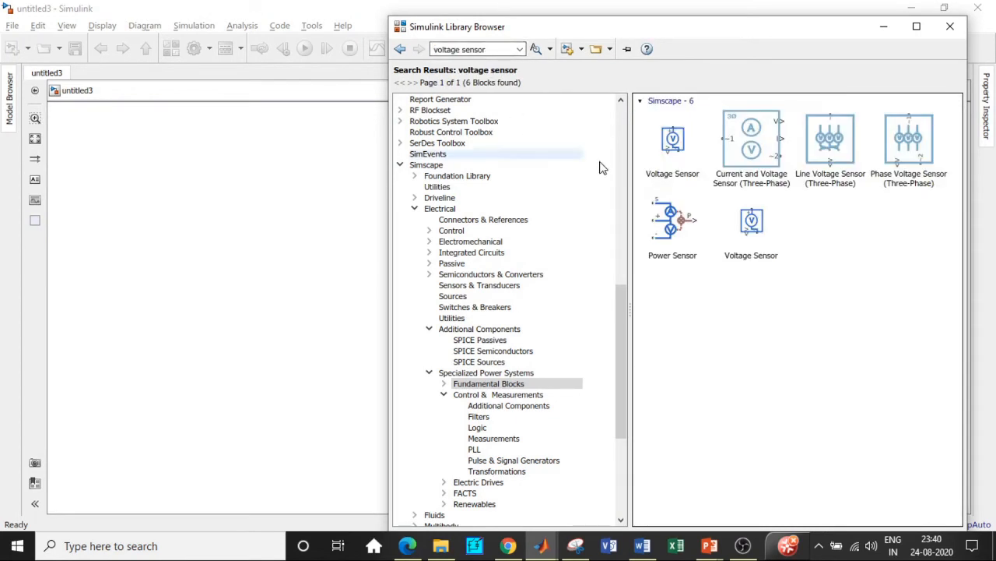
left_click(673, 143)
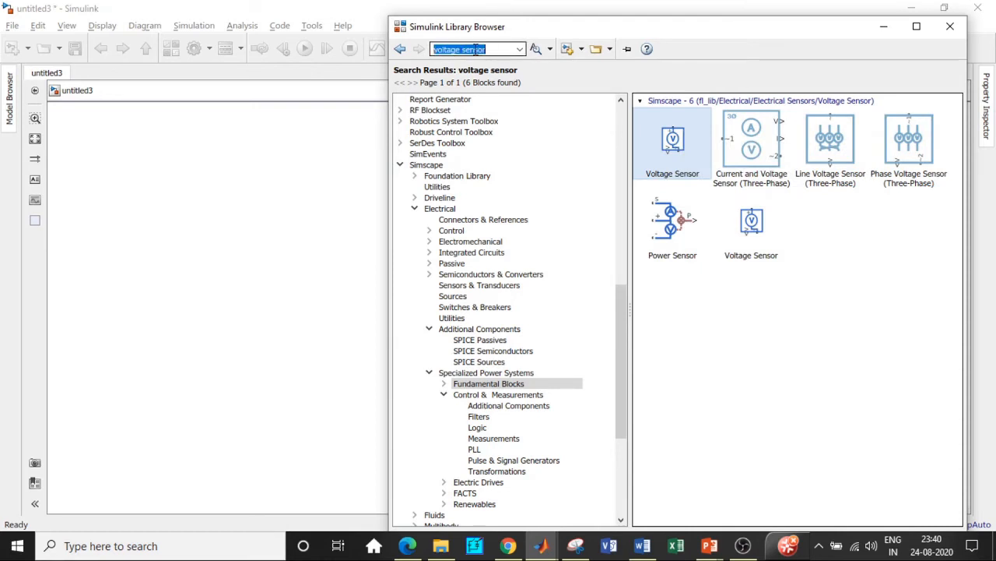
type("A")
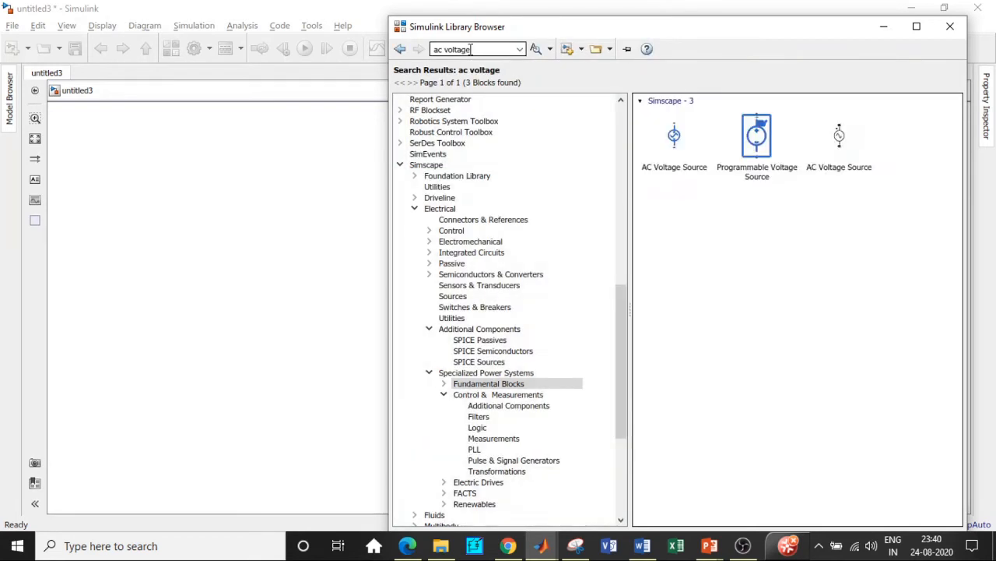
right_click(674, 137)
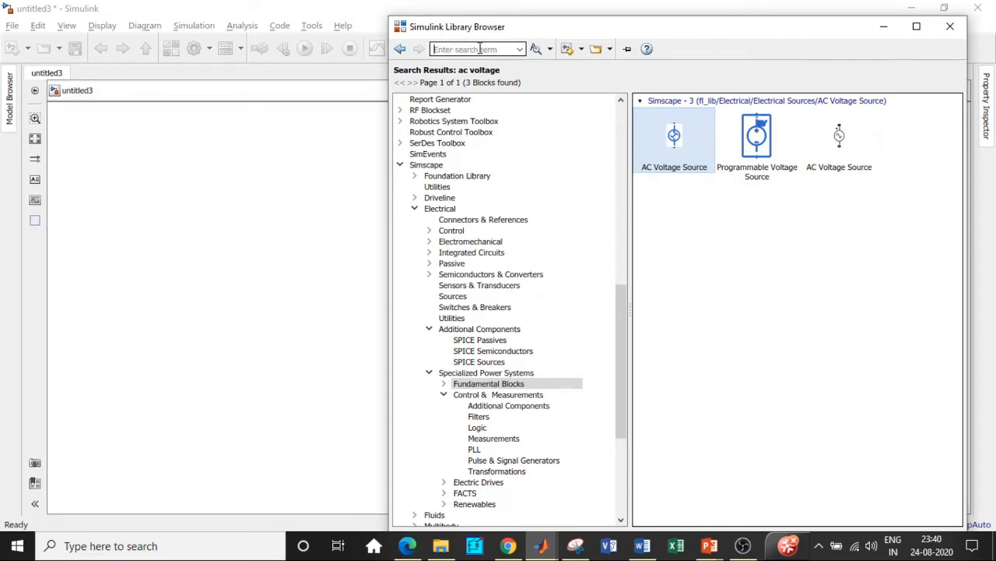
Add the Electrical Reference and Solver Configuration blocks, then search for the PS-Simulink converter.
type("El")
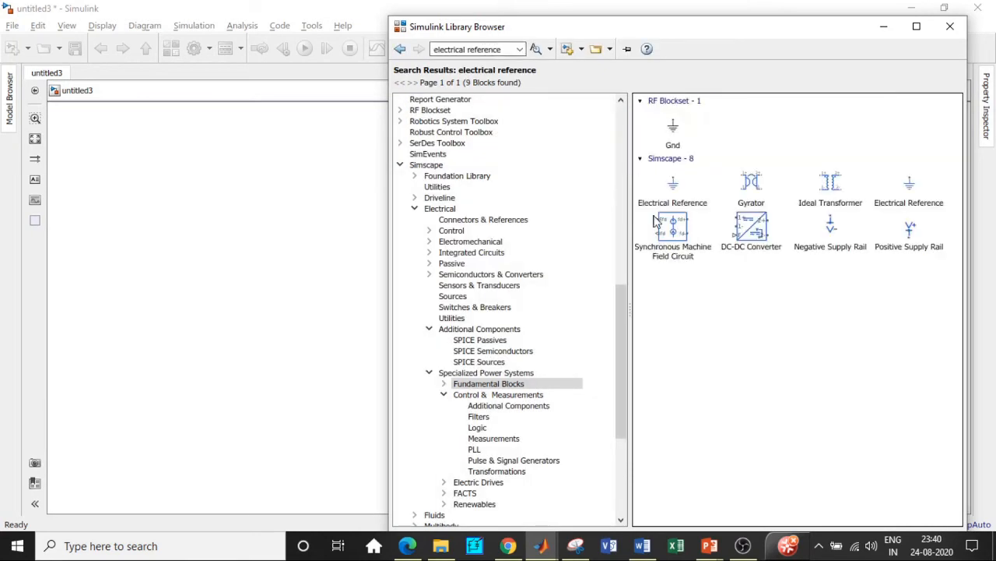
left_click(673, 187)
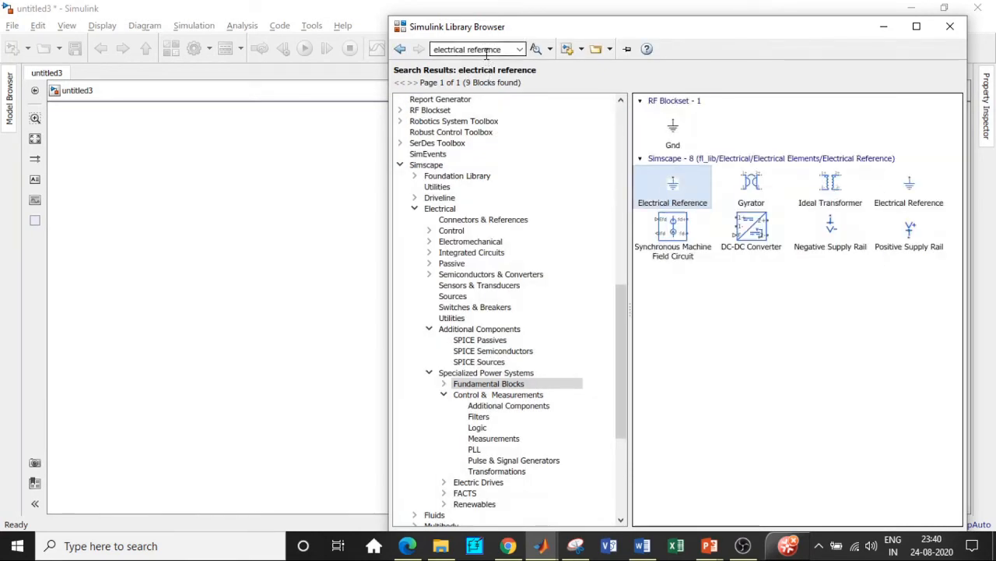
left_click(476, 48)
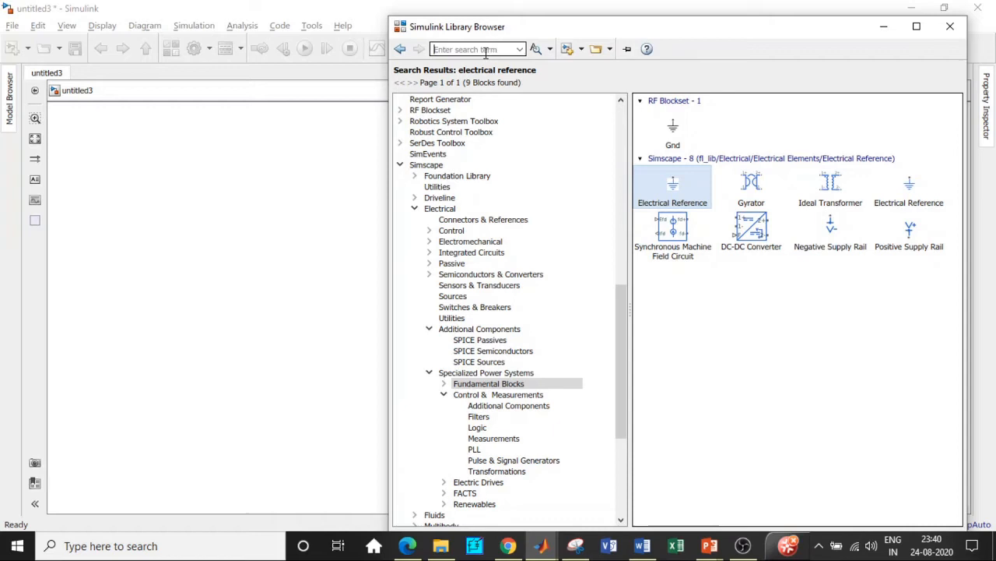
type("Solver configuration")
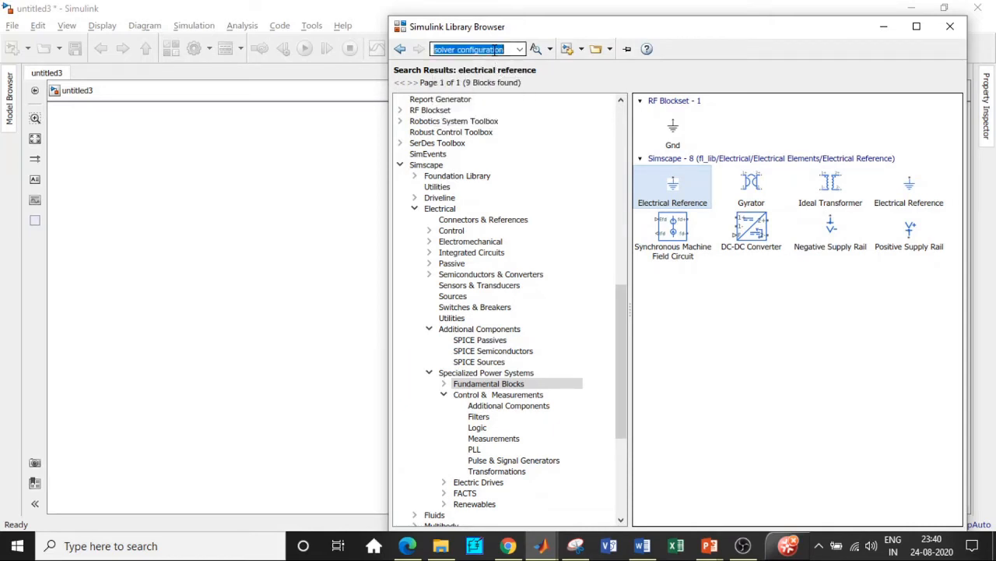
right_click(672, 128)
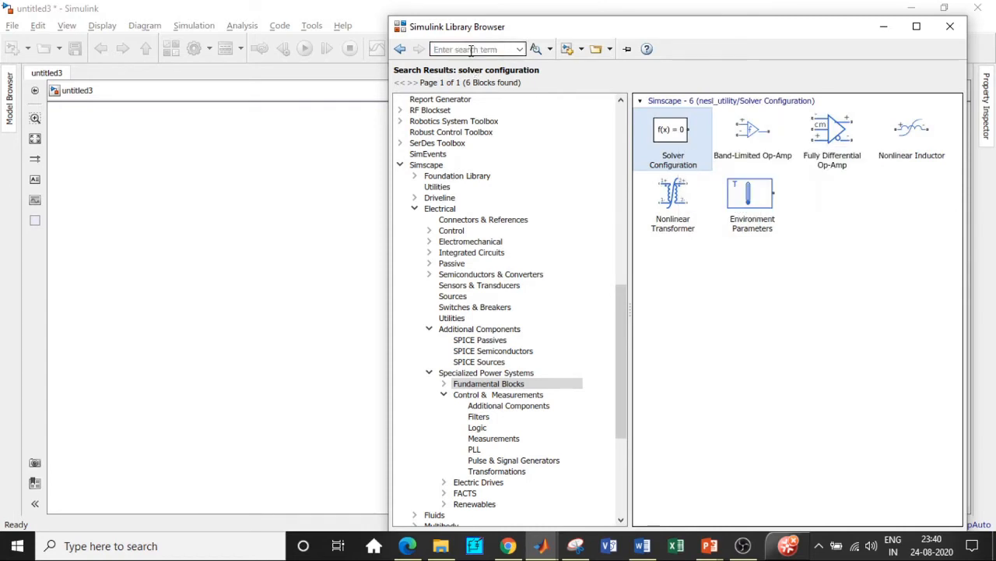
type("Sim")
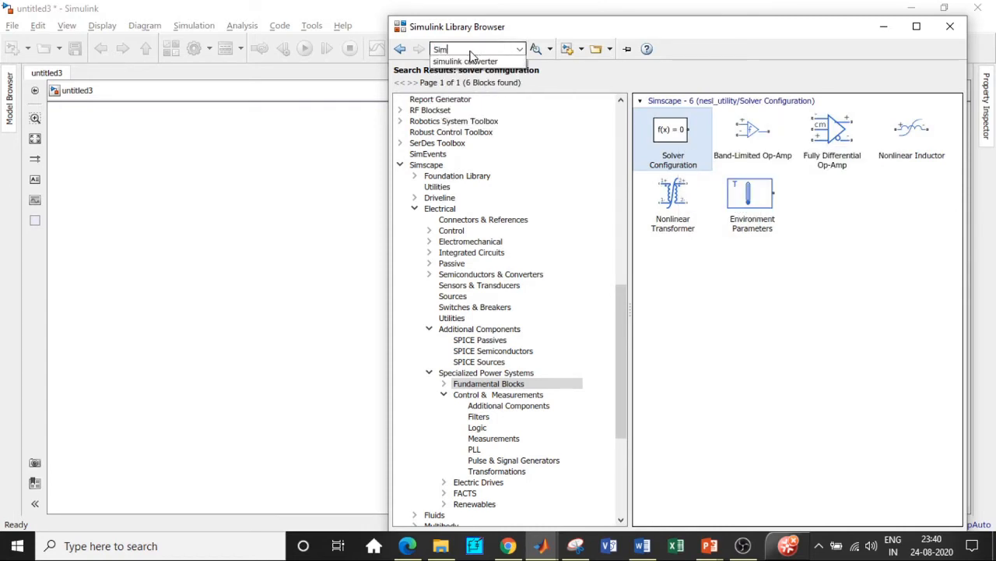
Add the PS-Simulink Converter and Resistor blocks to the model.
type("simulink converter")
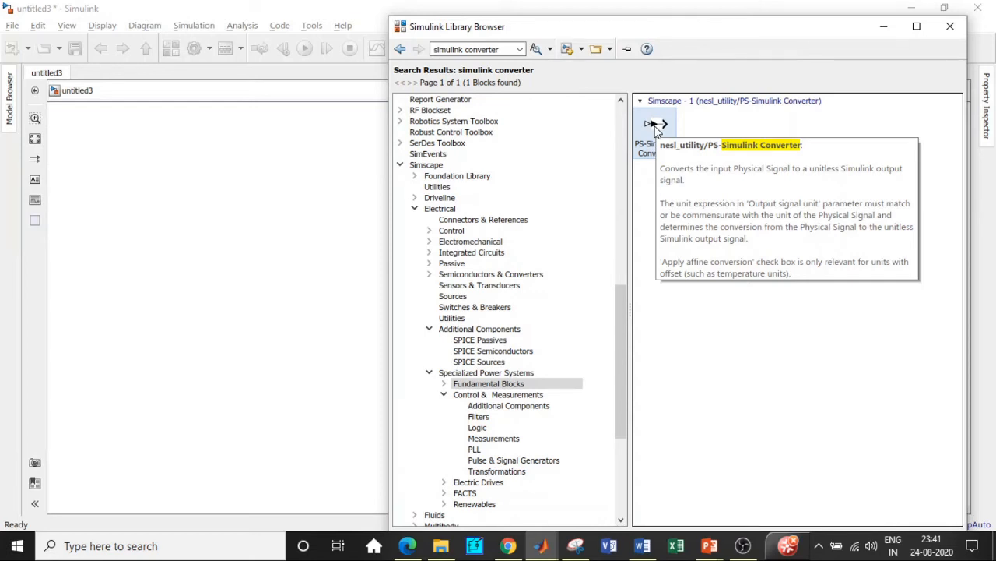
mouse_move(684, 143)
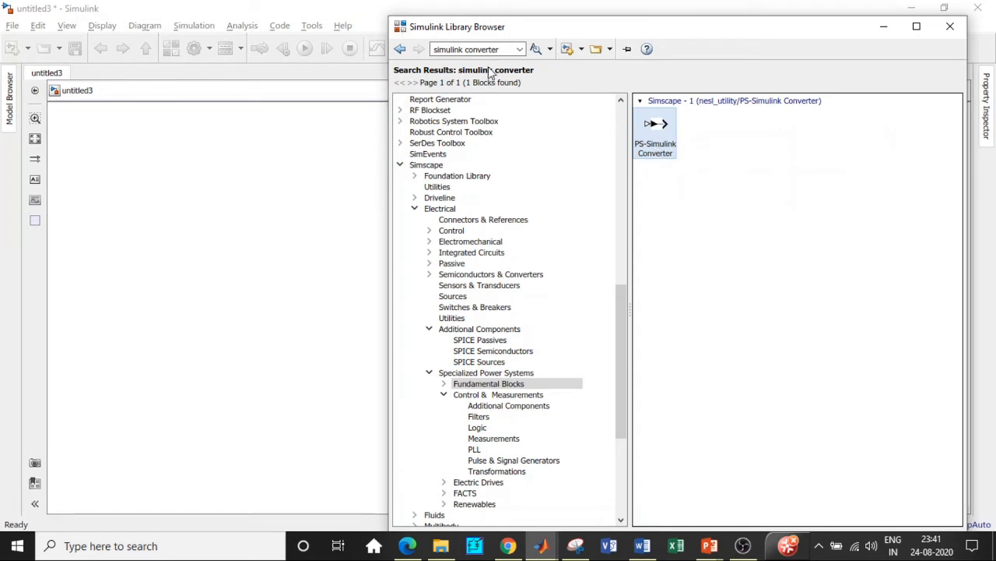
left_click(475, 48)
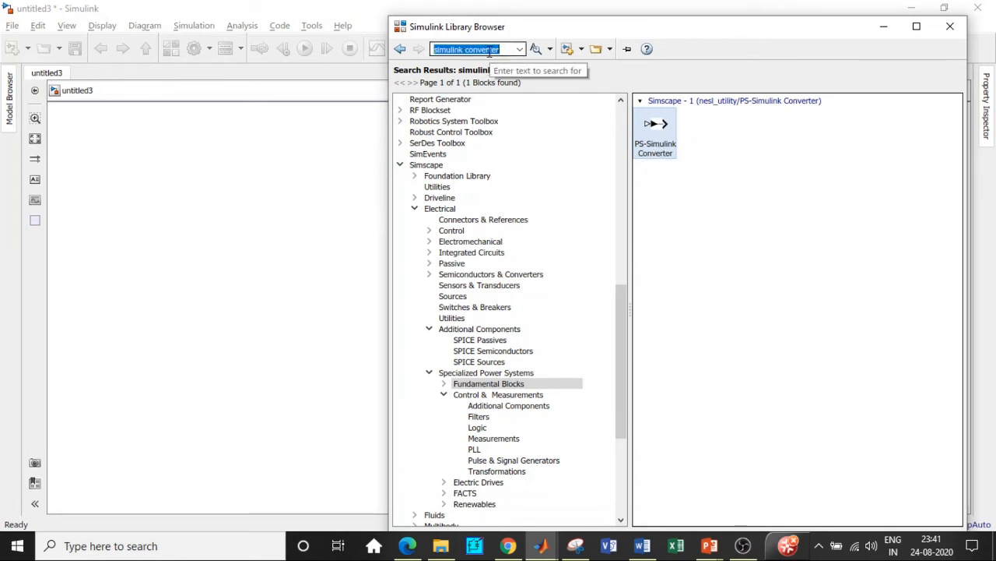
type("Res")
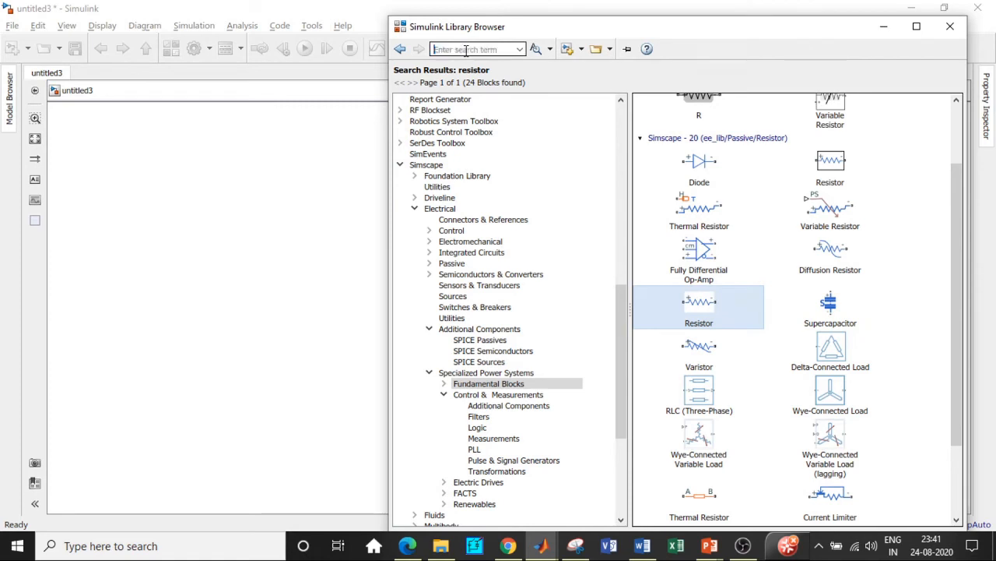
Add the Op-Amp and Capacitor blocks to the model, then search for the Scope.
type("op")
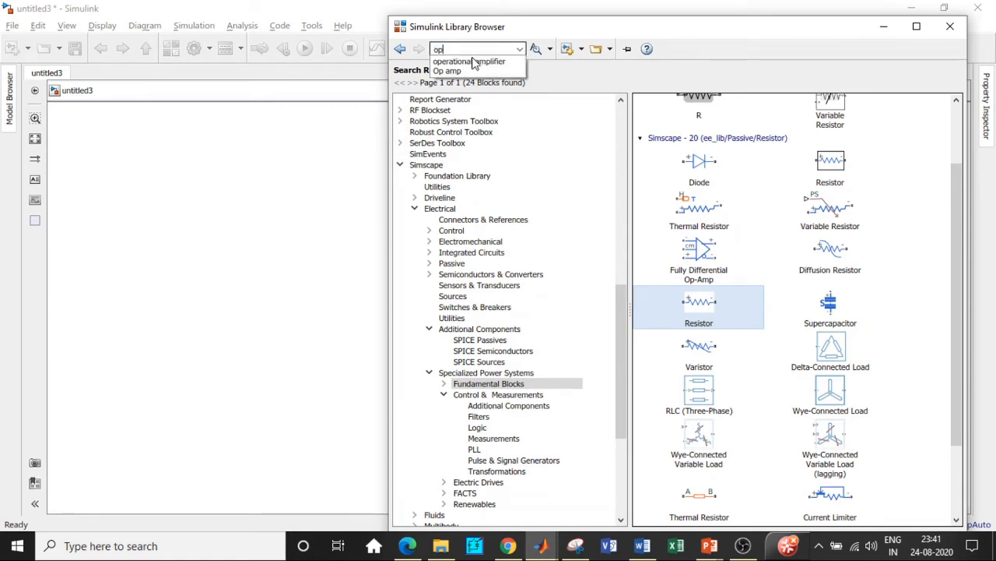
left_click(467, 62)
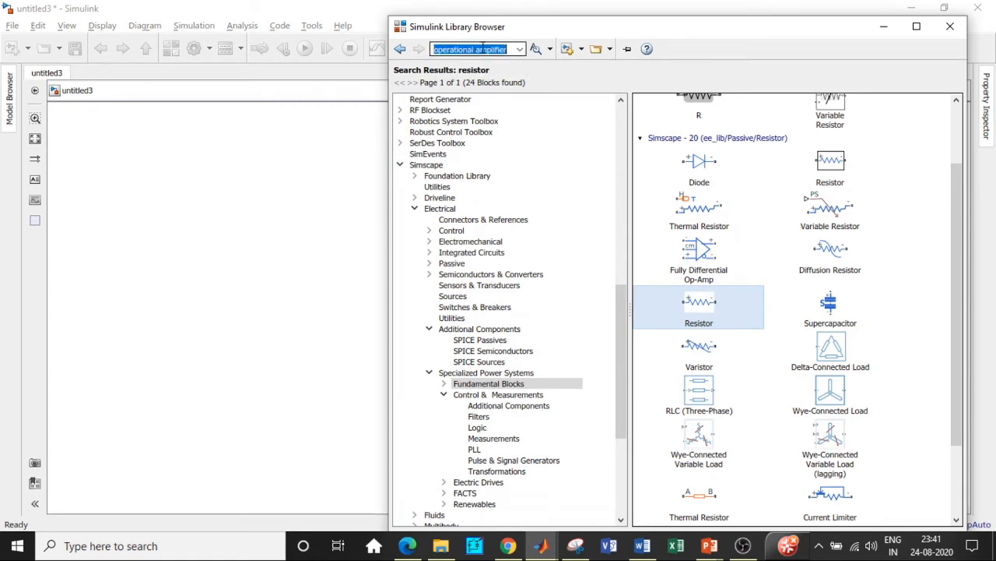
right_click(654, 123)
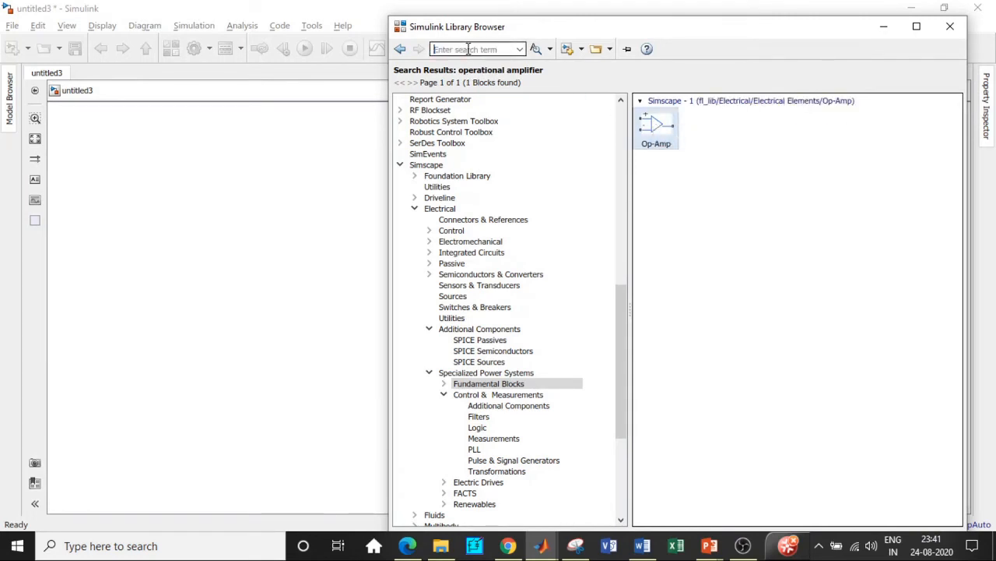
type("Capacitor")
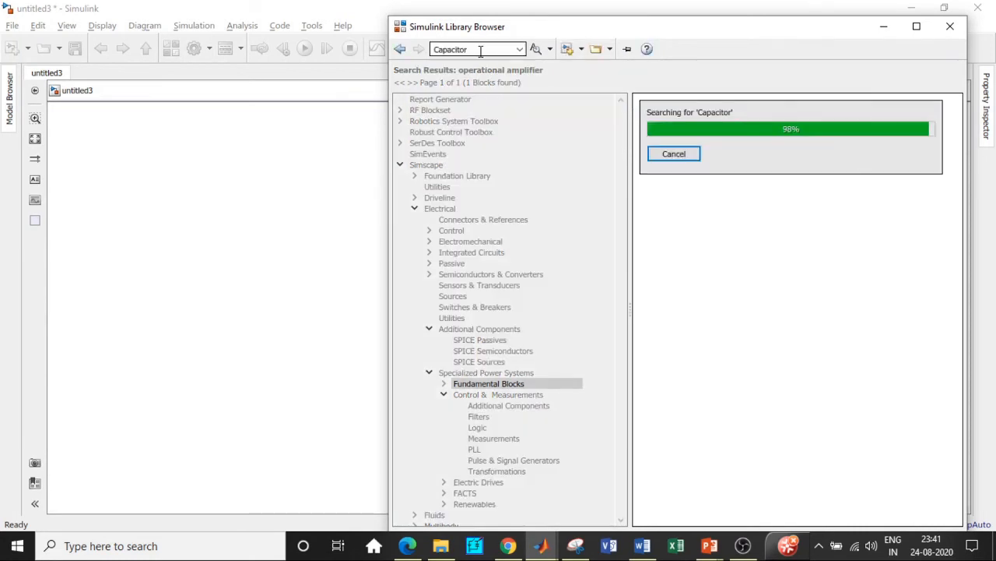
right_click(697, 252)
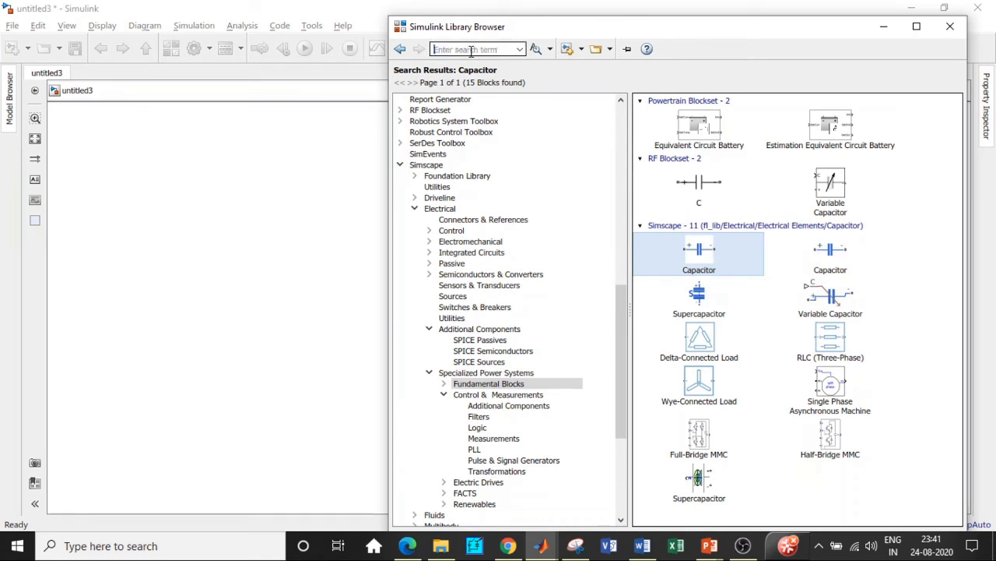
type("scope")
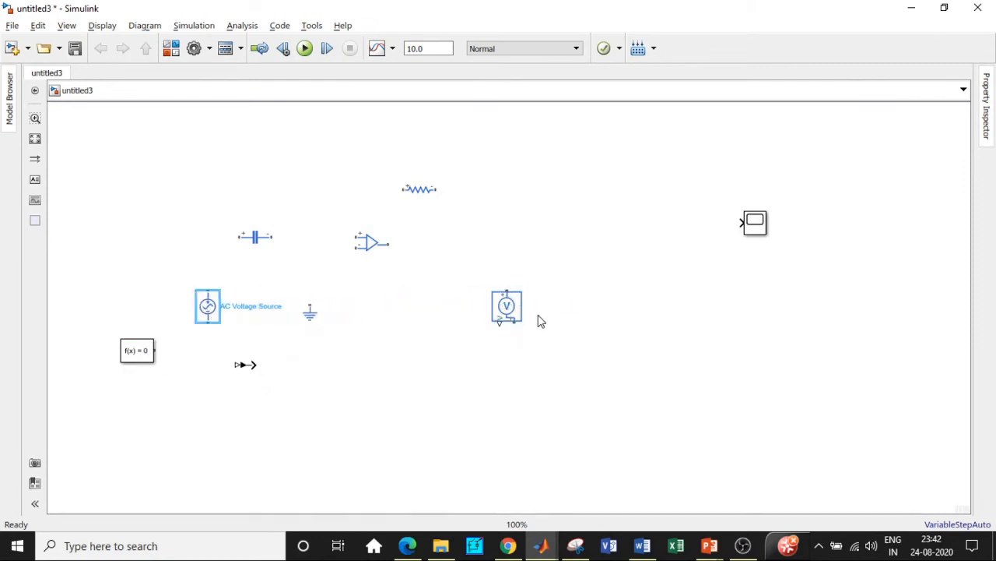
Move the voltage sensor to the left and rotate the AC voltage source upright.
left_click_drag(507, 306, 123, 253)
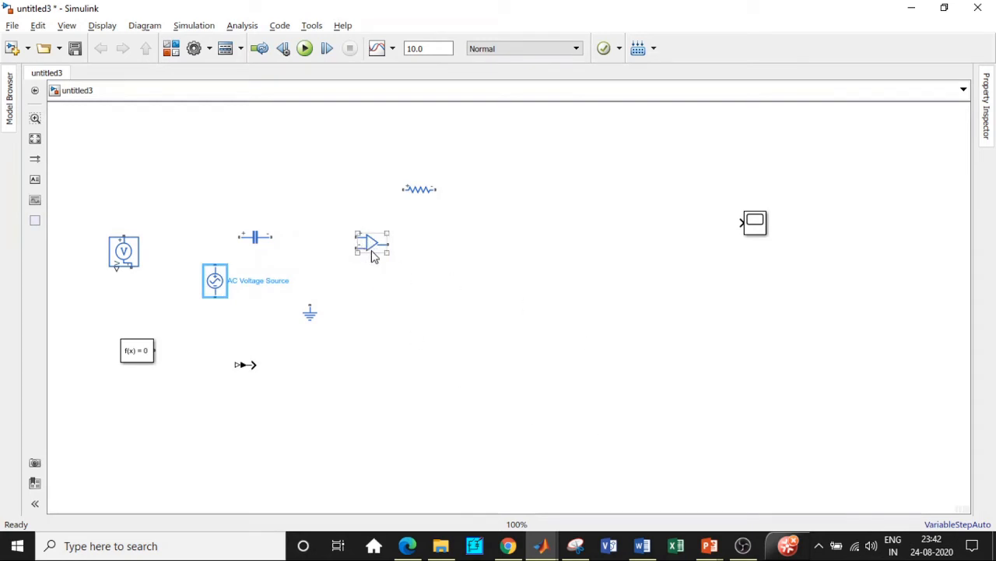
left_click(373, 268)
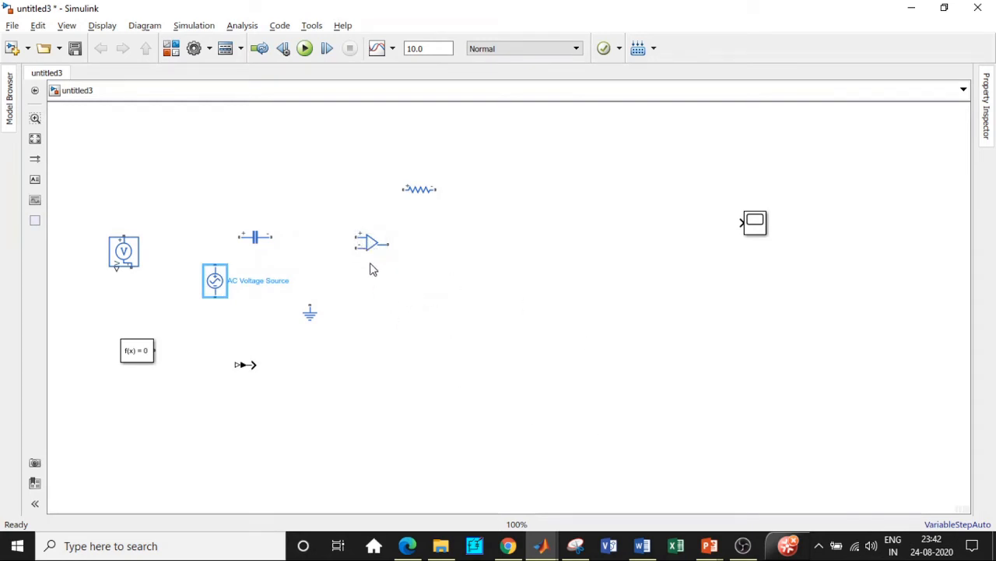
left_click(372, 243)
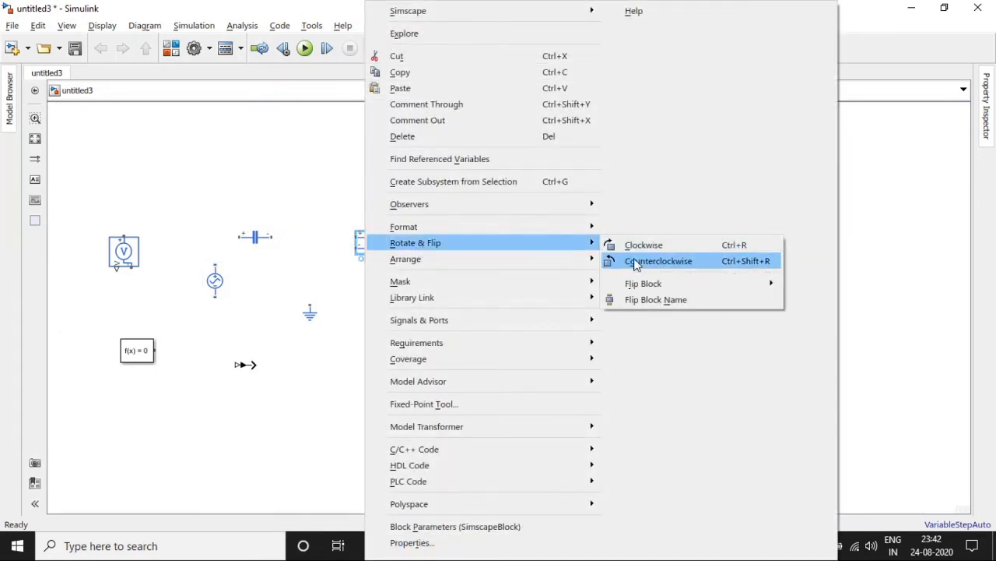
left_click(659, 261)
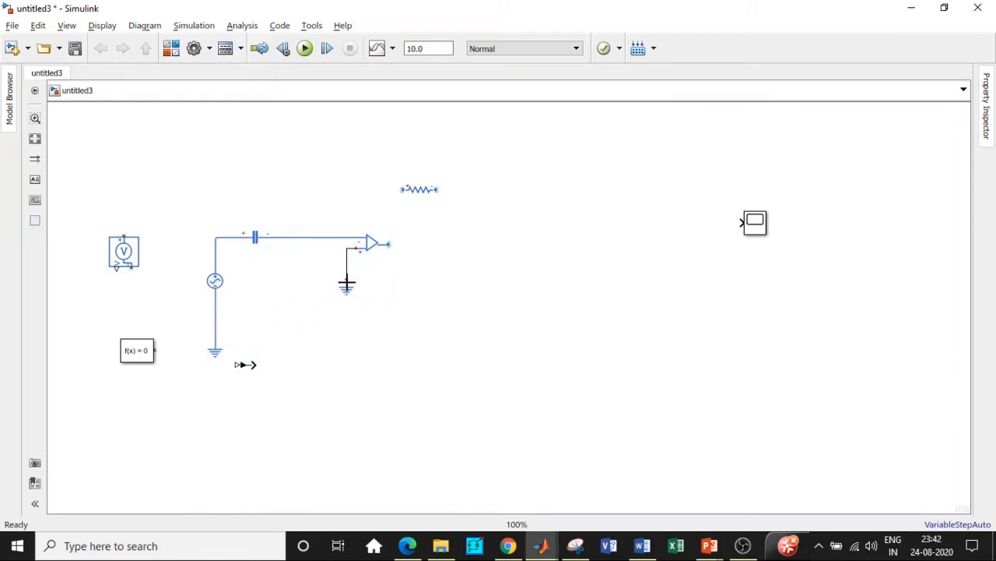
Route the input sensor through the converter to the scope and place a second voltage sensor at the op-amp output.
left_click(408, 190)
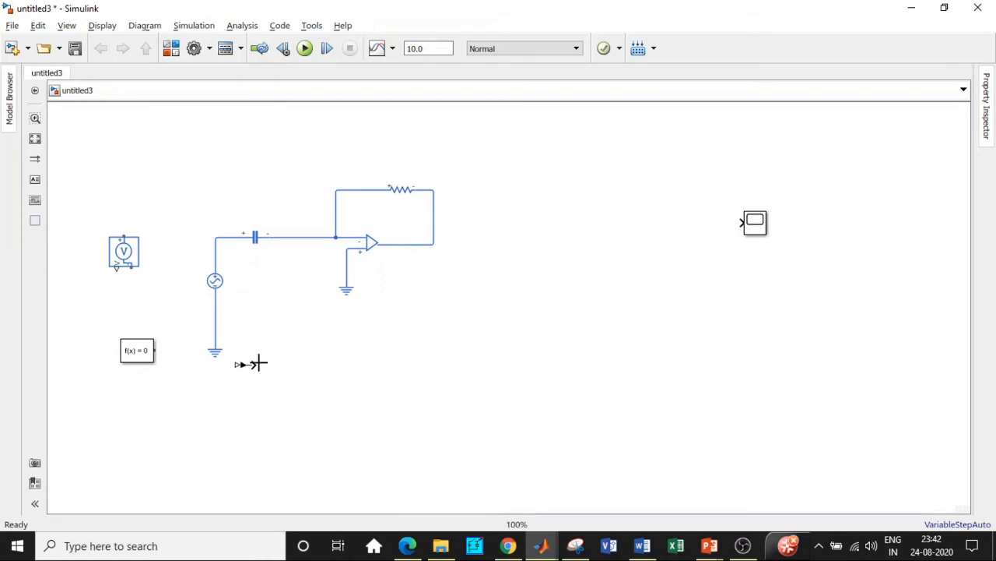
left_click_drag(125, 252, 162, 280)
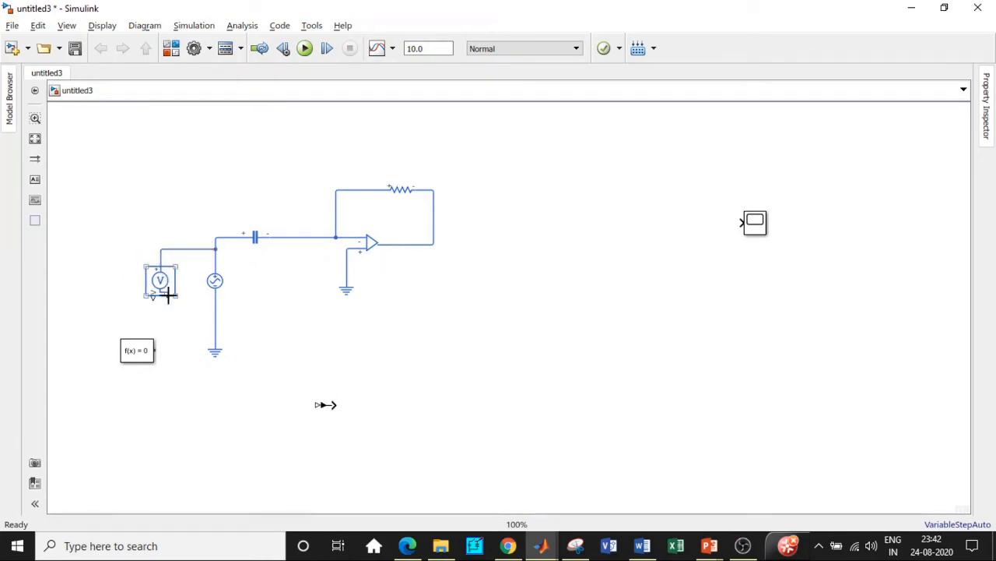
left_click_drag(159, 292, 296, 405)
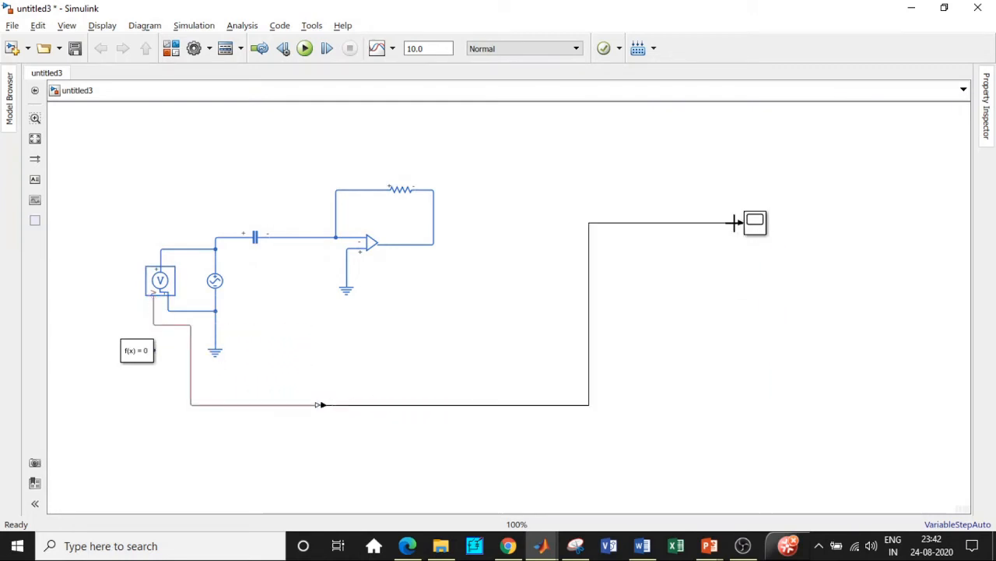
left_click(159, 280)
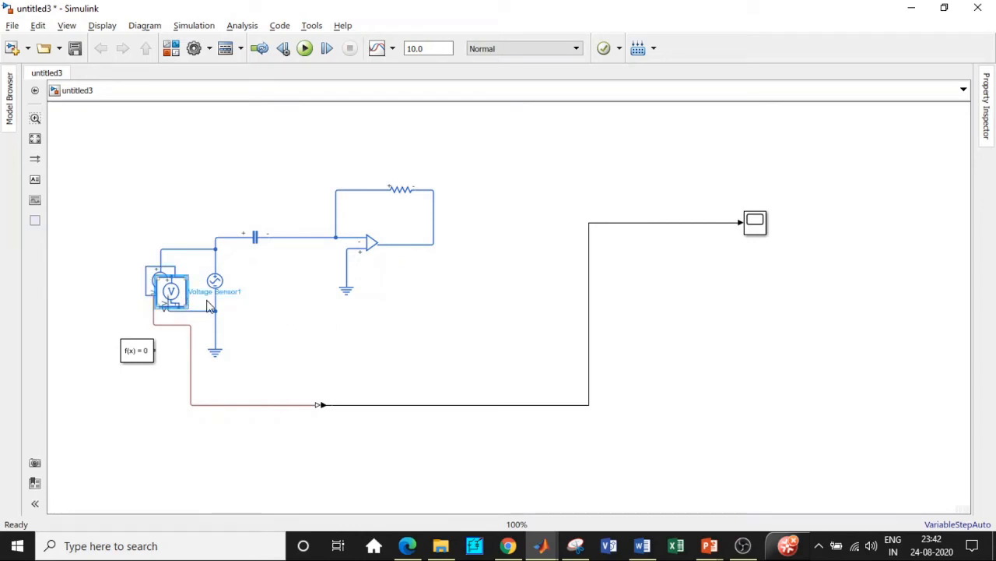
left_click_drag(171, 292, 511, 296)
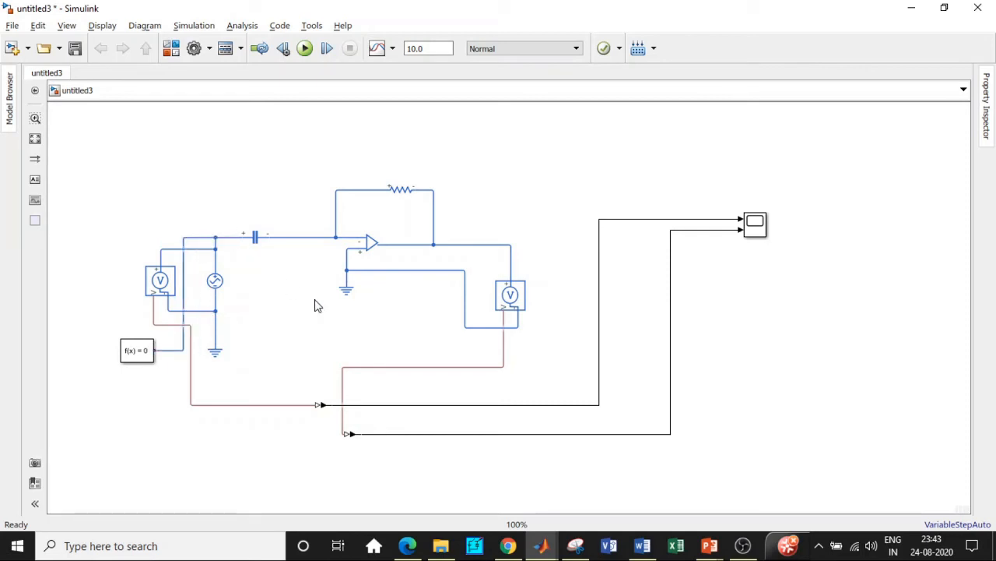
mouse_move(396, 277)
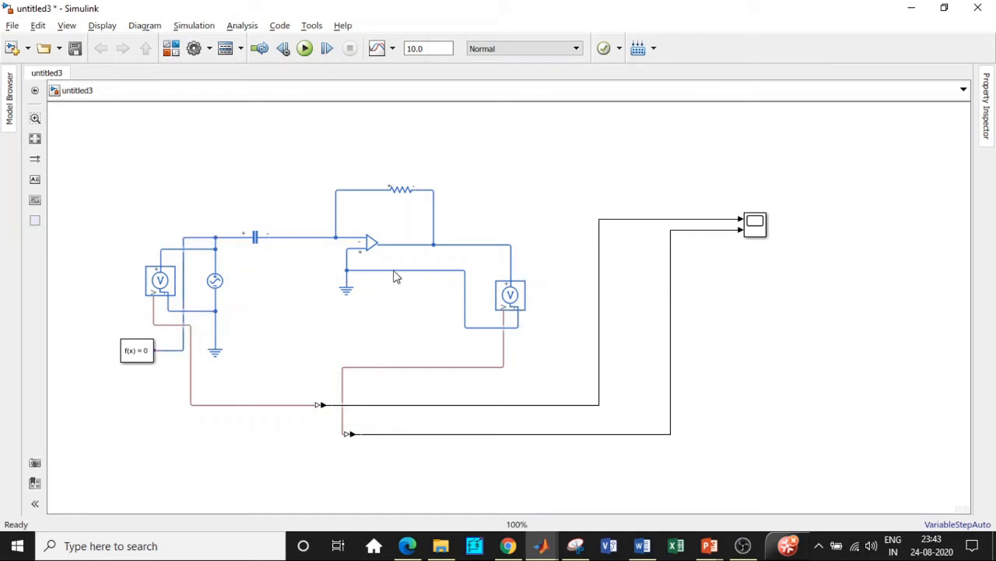
Set the feedback resistor's resistance to 10 kOhm.
double_click(403, 190)
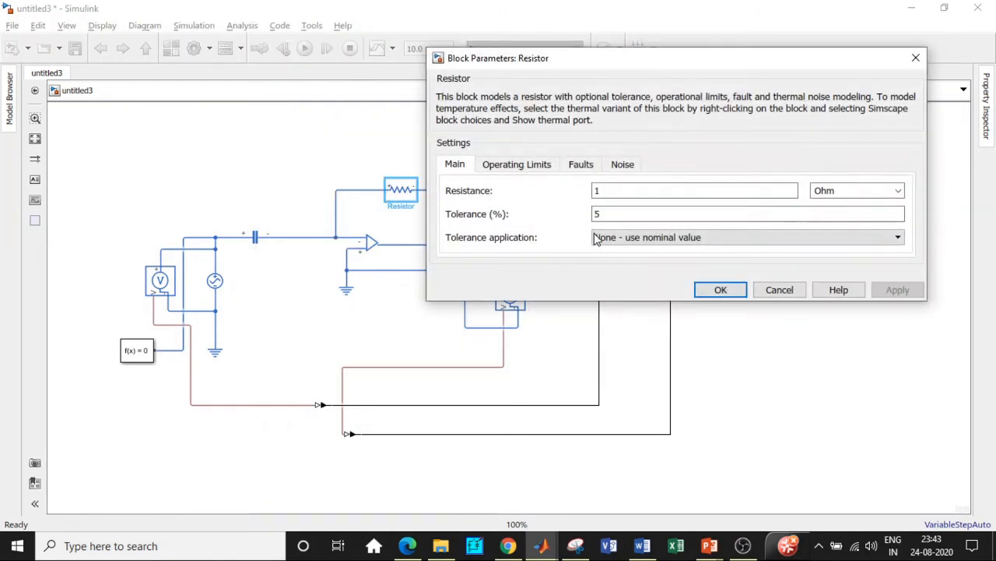
type("10")
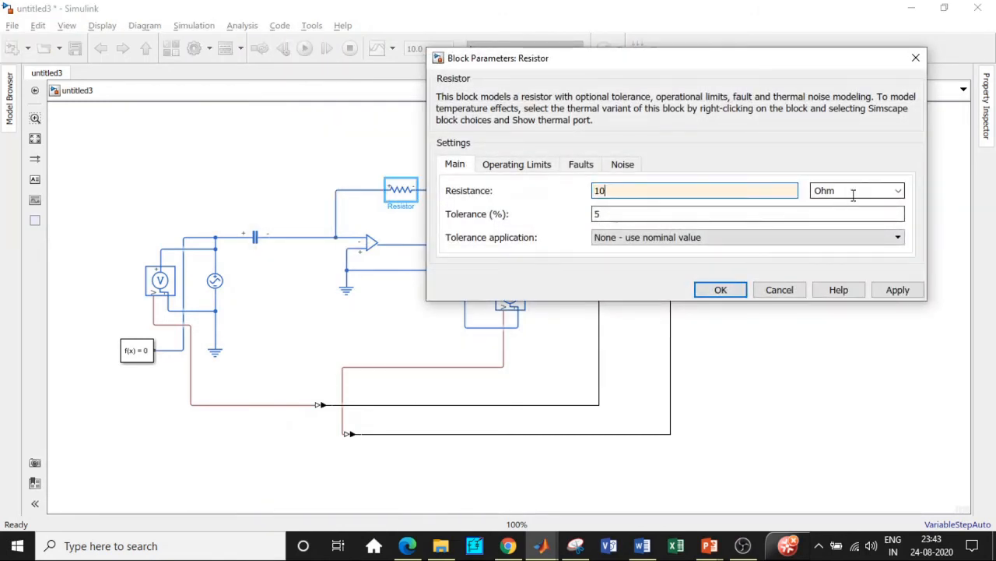
left_click(856, 190)
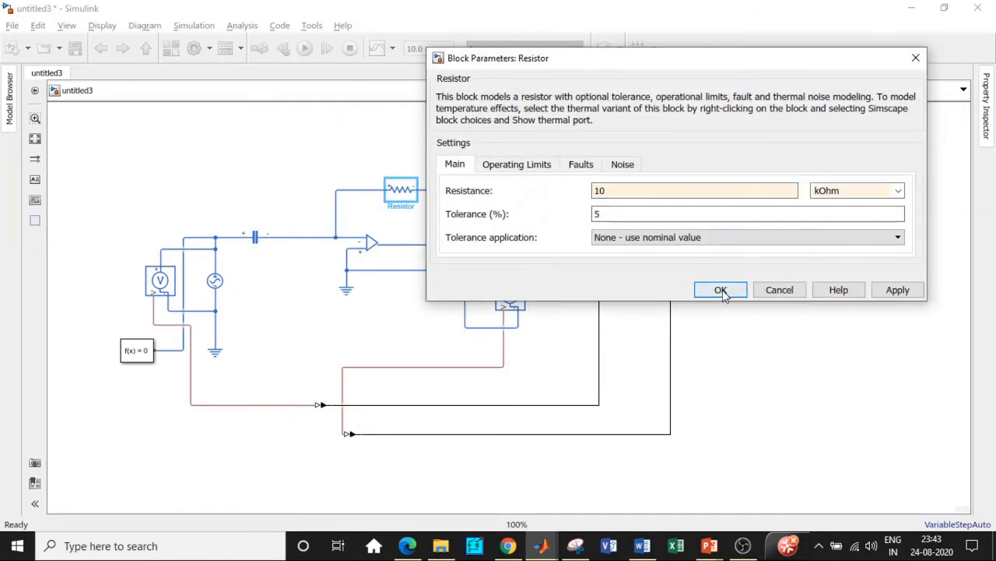
left_click(720, 290)
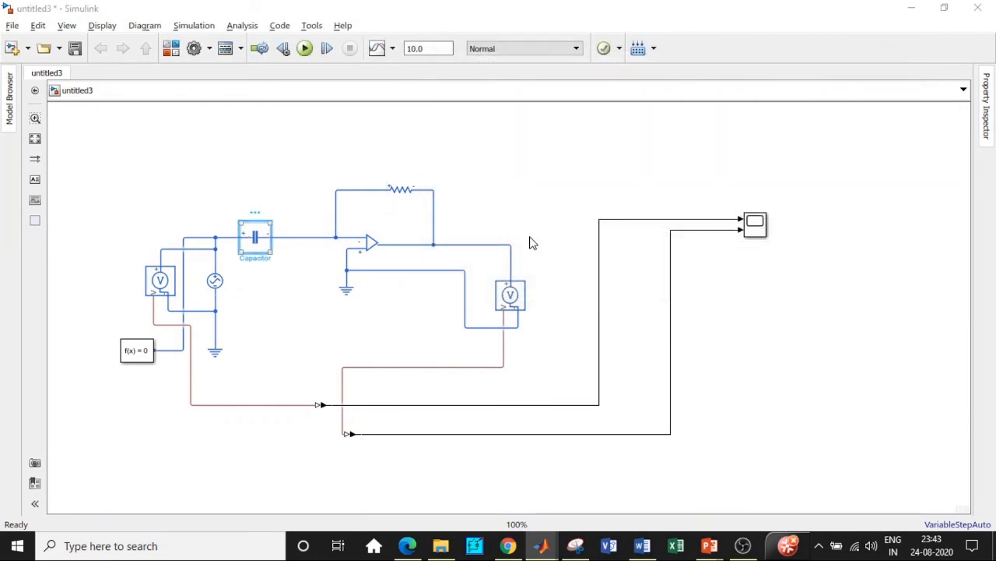
Leave the capacitor at 1e-6 F and set the AC source to 4 V peak at 1000 Hz.
double_click(255, 237)
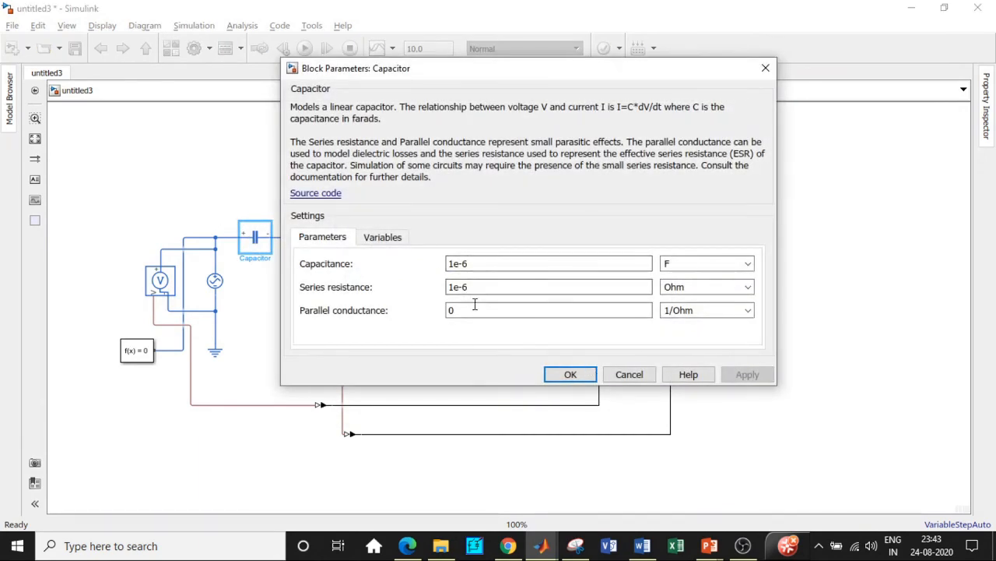
left_click(570, 373)
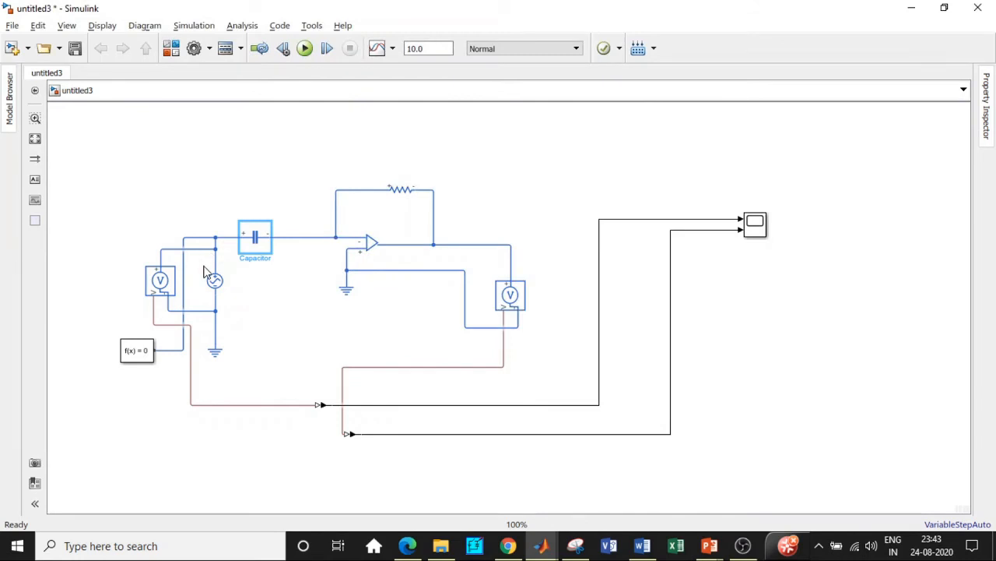
double_click(213, 280)
type("4")
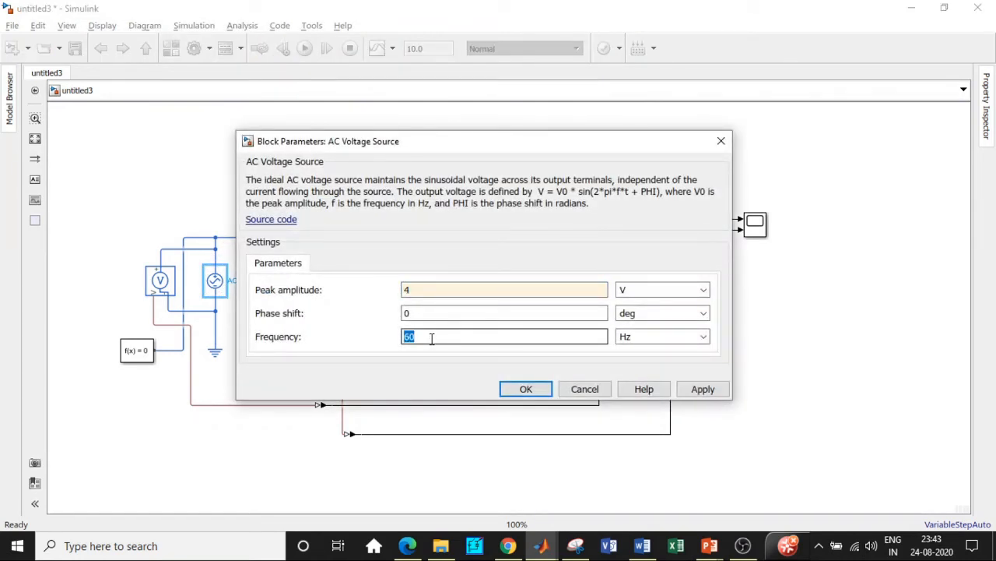
type("1000")
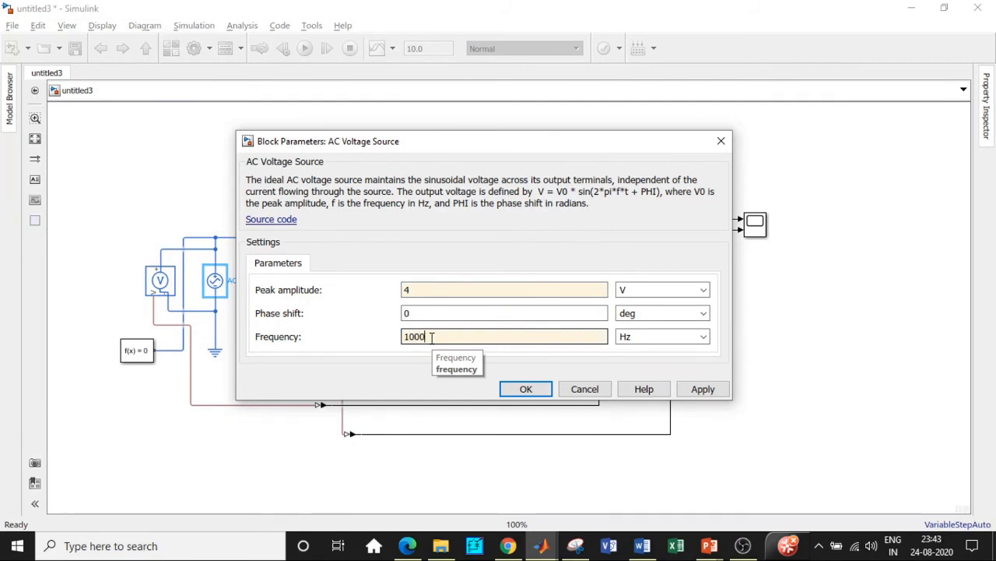
left_click(526, 389)
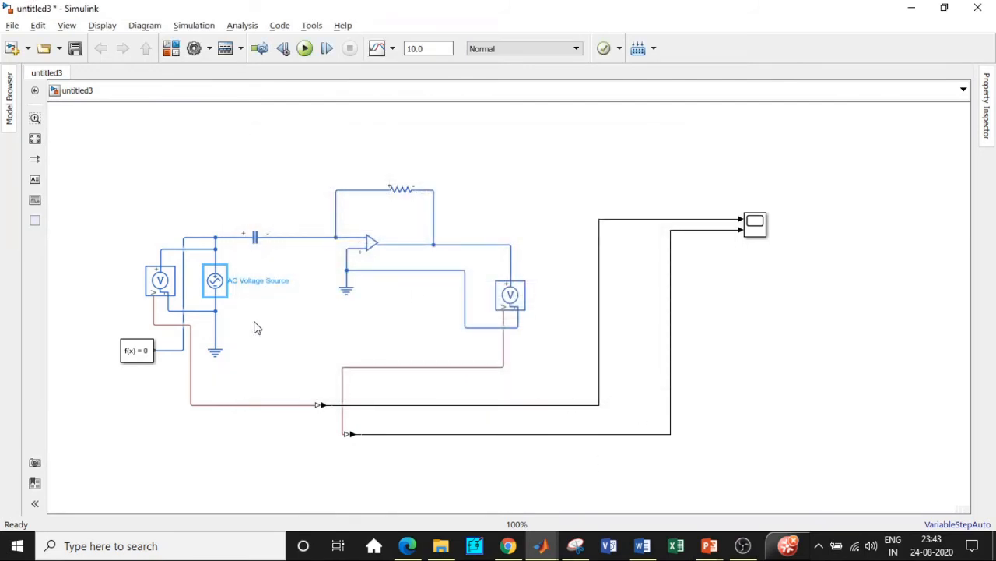
Set the simulation stop time to 0.003 s and run the model.
left_click(424, 48)
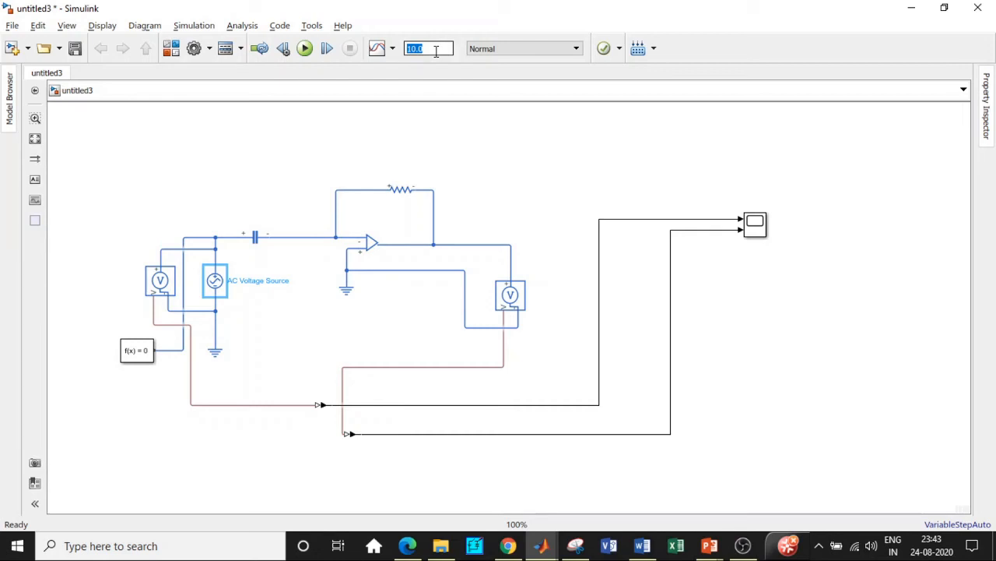
type("0.0")
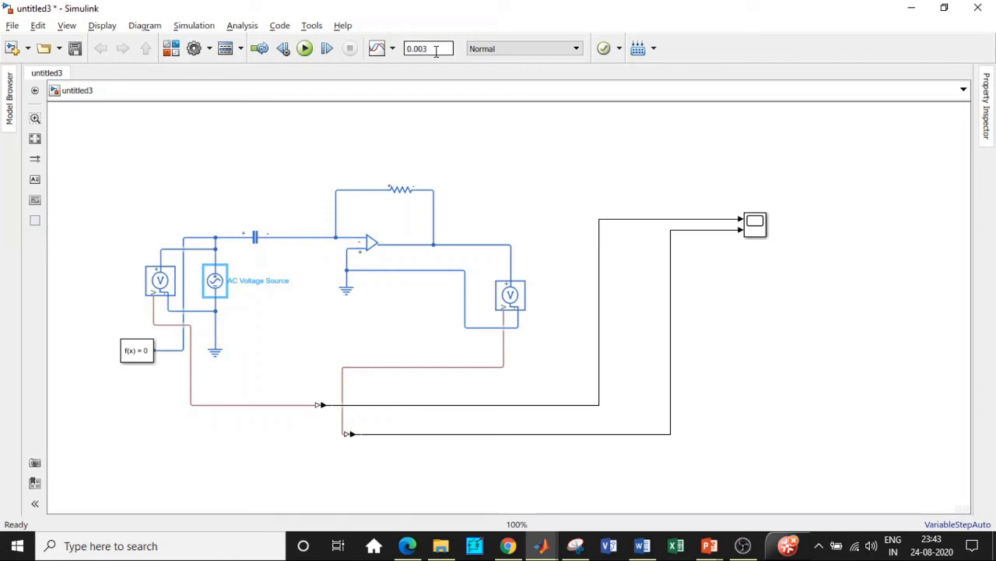
left_click(305, 48)
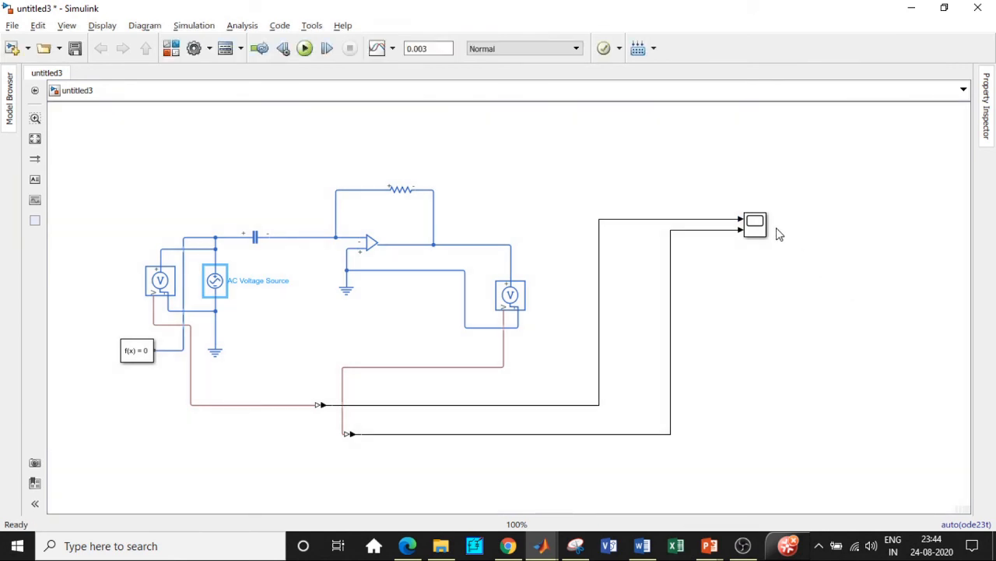
left_click(753, 224)
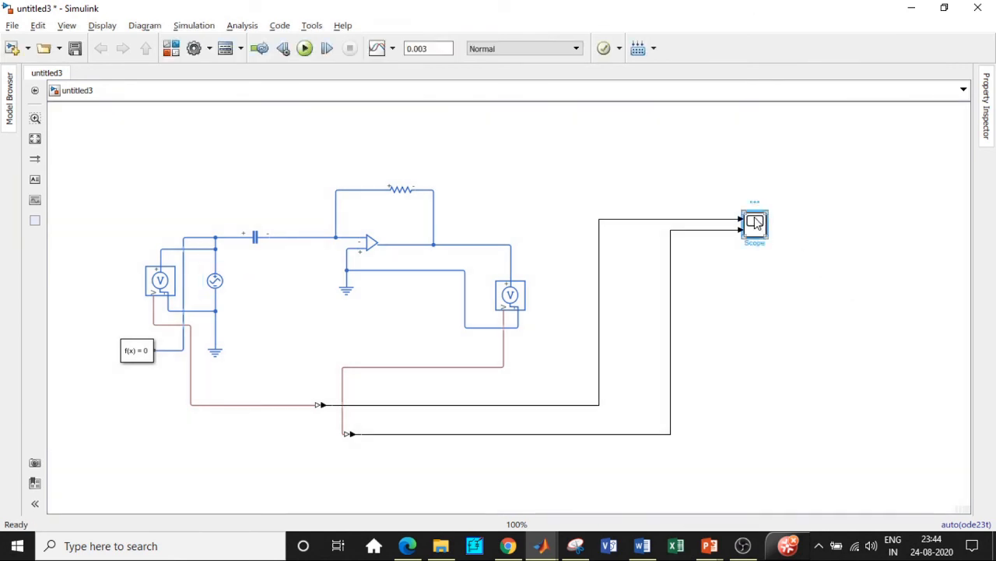
Show the scope results maximized in a 2-row by 1-column stacked layout.
double_click(753, 224)
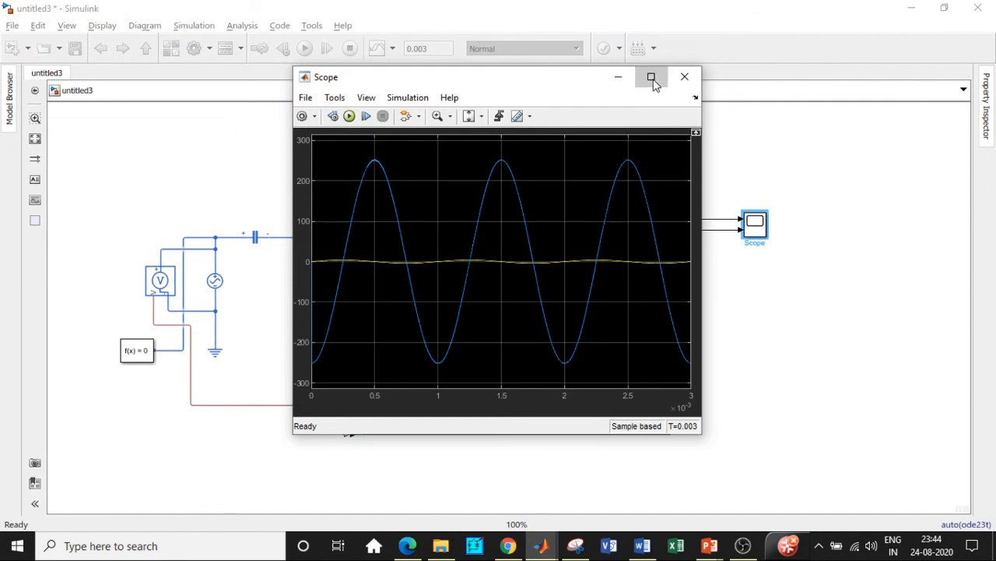
left_click(651, 77)
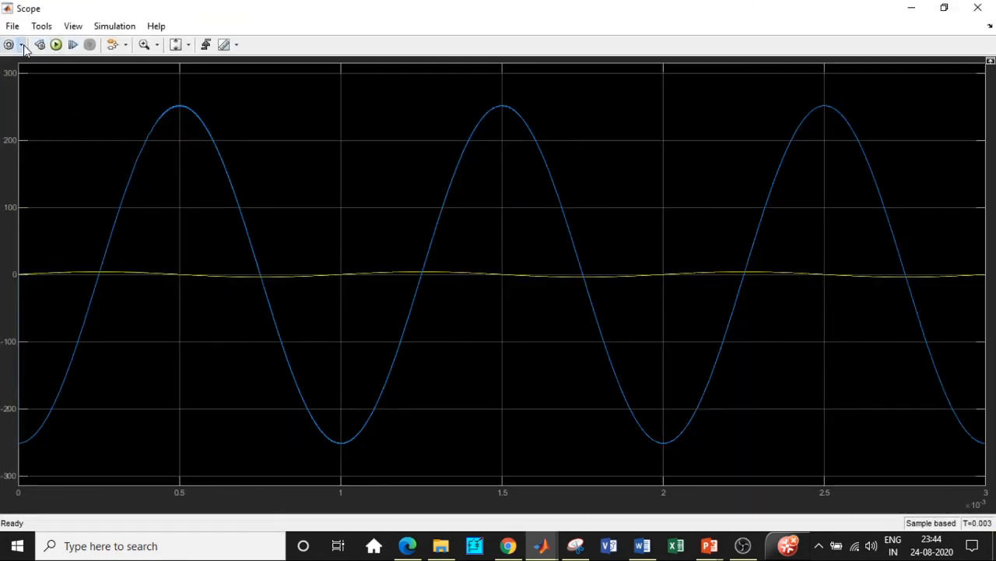
left_click(20, 43)
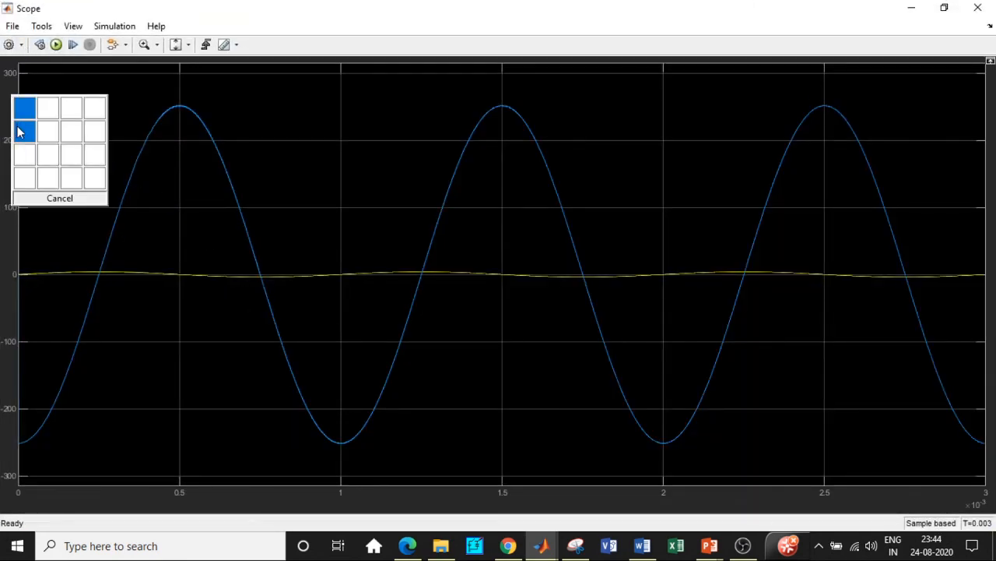
left_click(47, 106)
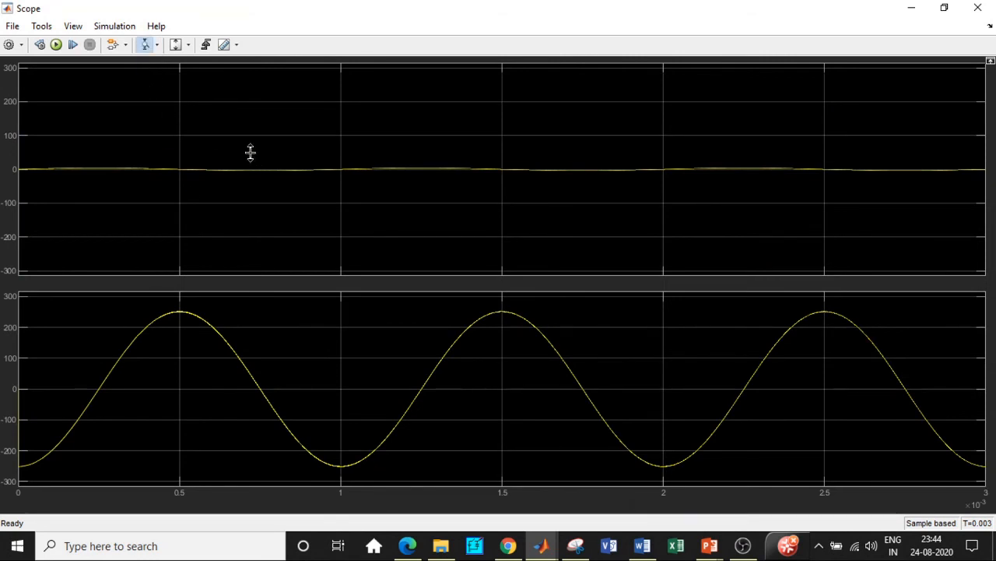
Rescale the upper plot's Y-axis so the 4 V input sine fills it.
right_click(251, 152)
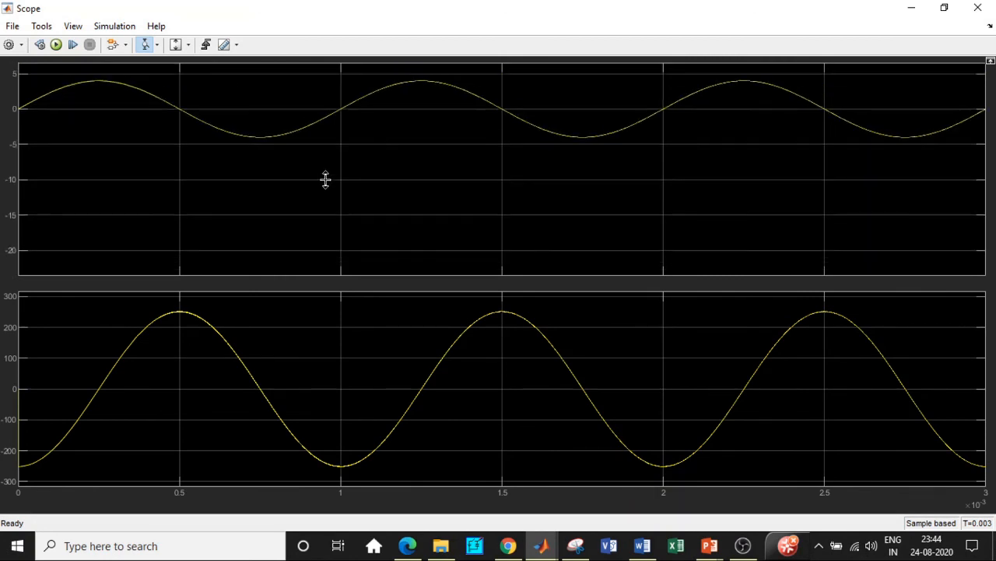
left_click_drag(325, 179, 327, 85)
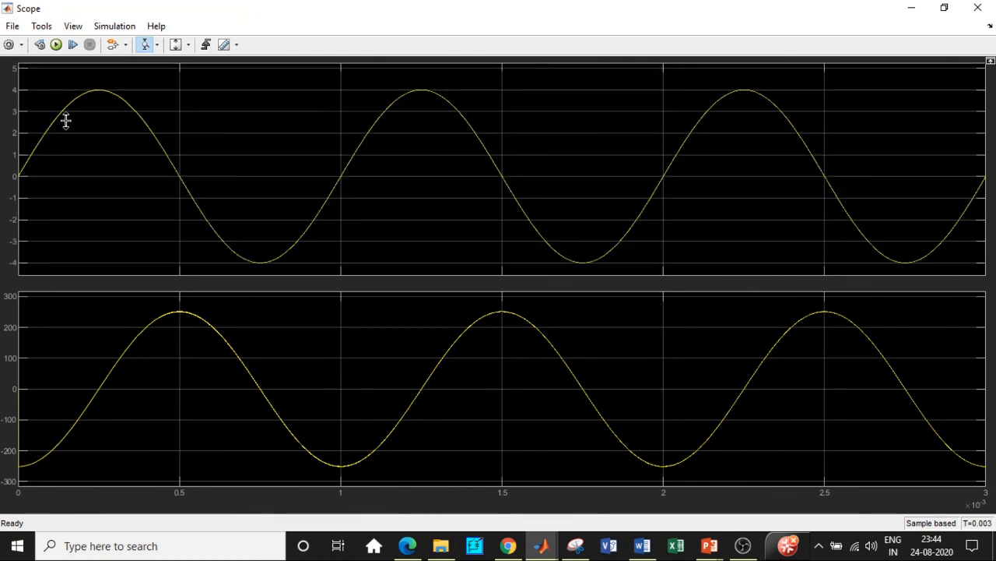
mouse_move(17, 94)
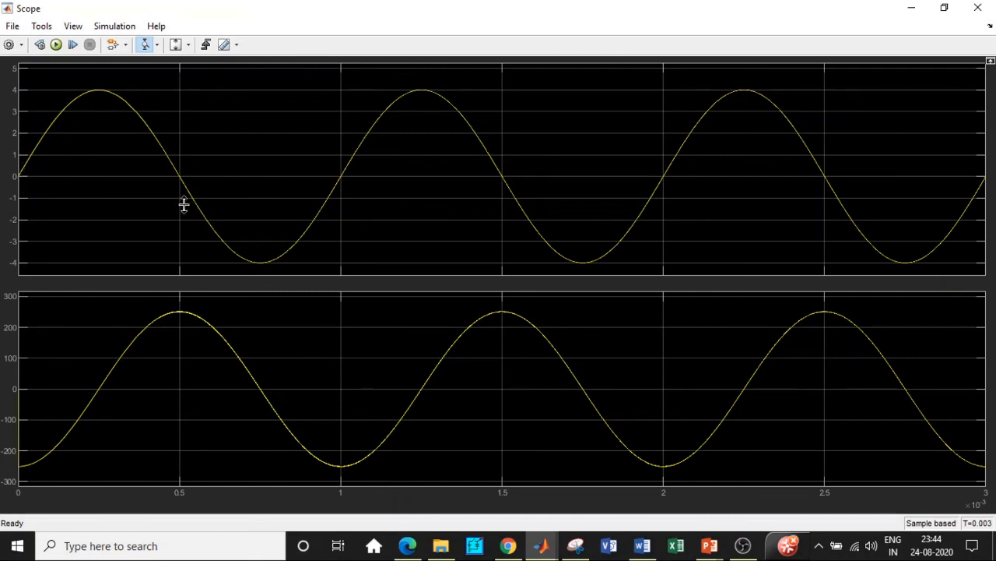
mouse_move(50, 102)
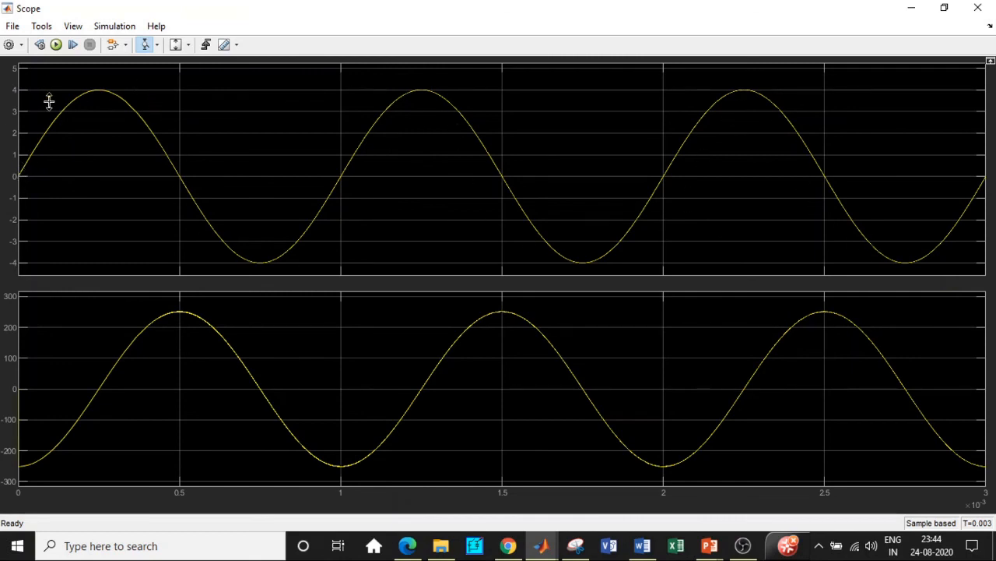
mouse_move(196, 345)
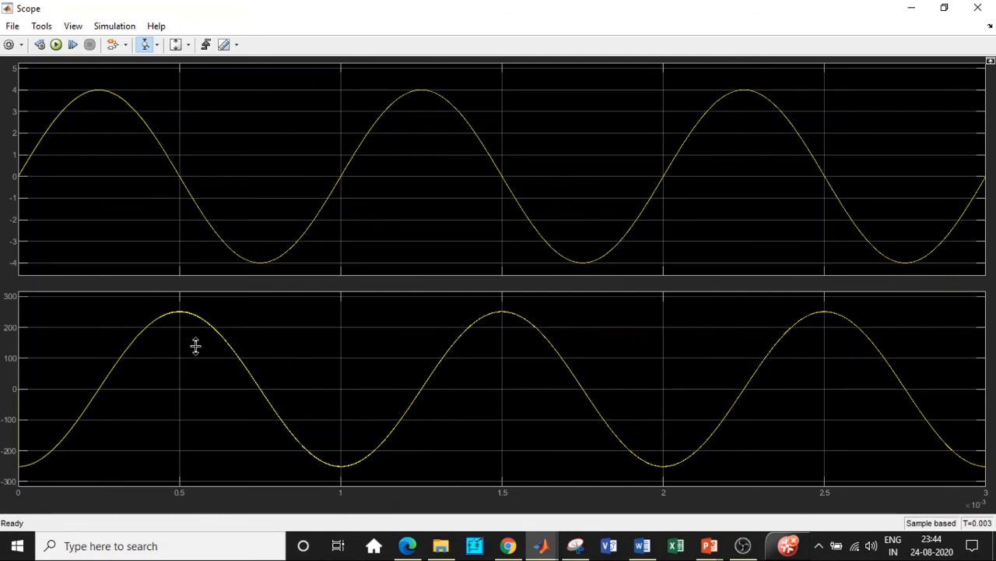
mouse_move(22, 467)
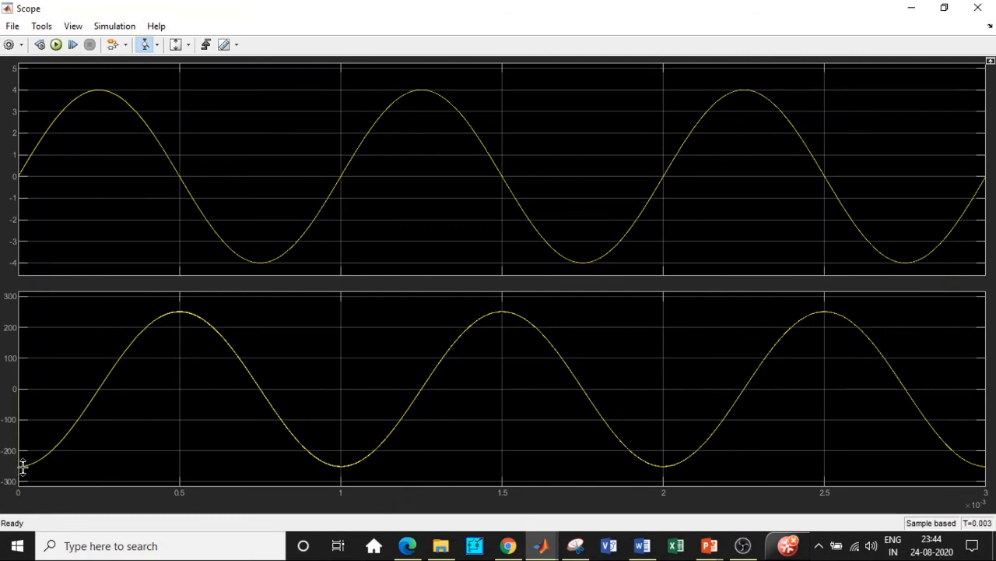
mouse_move(358, 444)
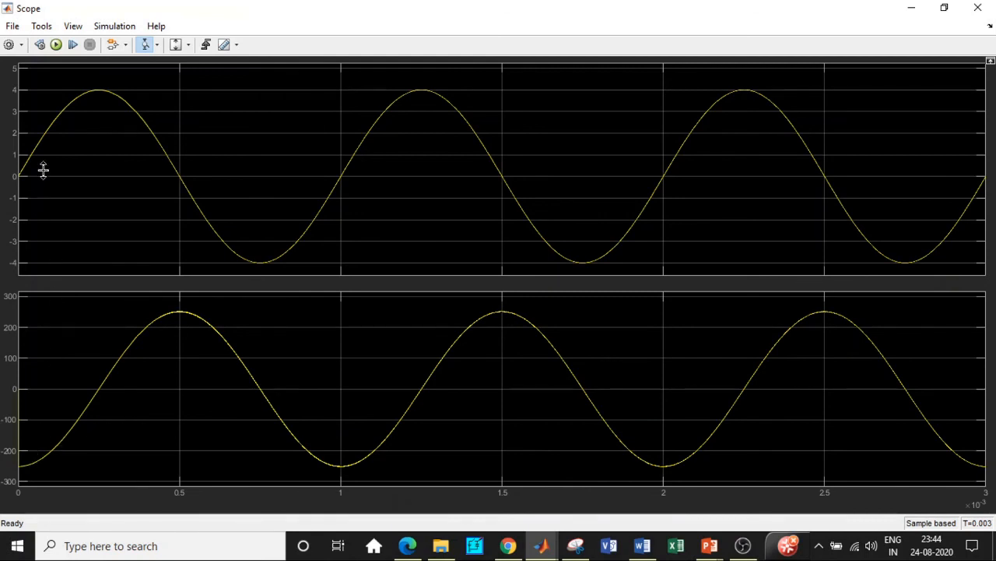
mouse_move(57, 370)
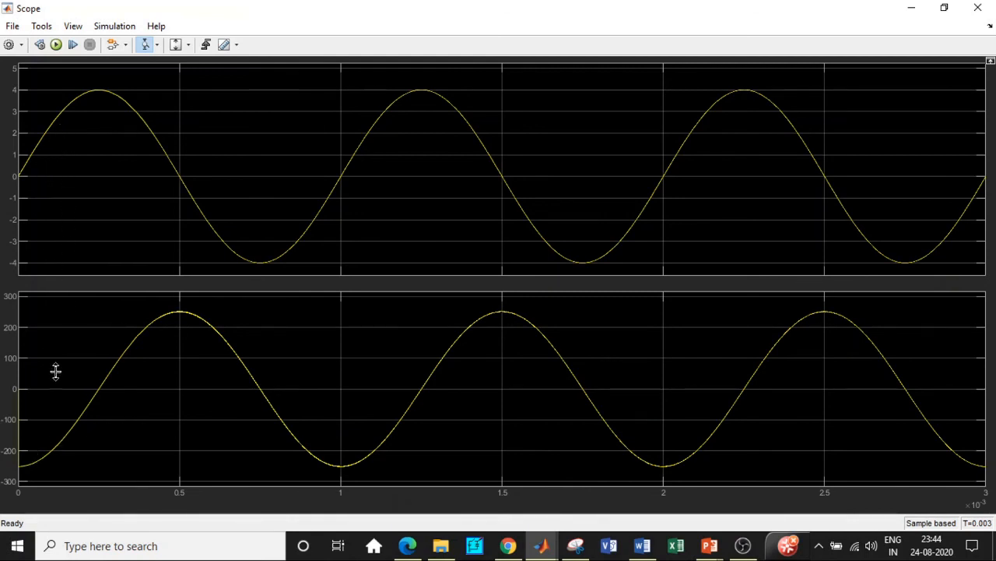
mouse_move(23, 398)
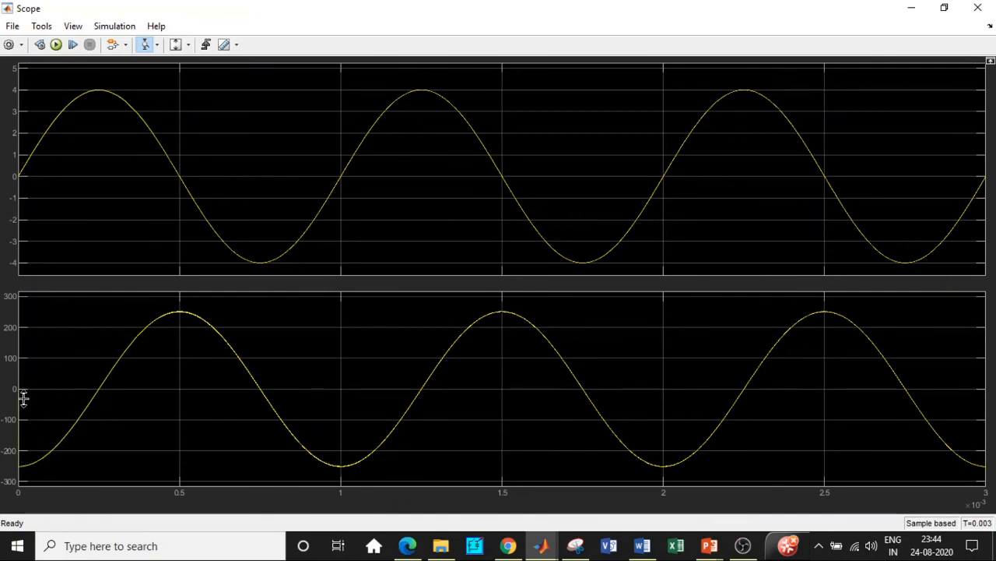
mouse_move(411, 426)
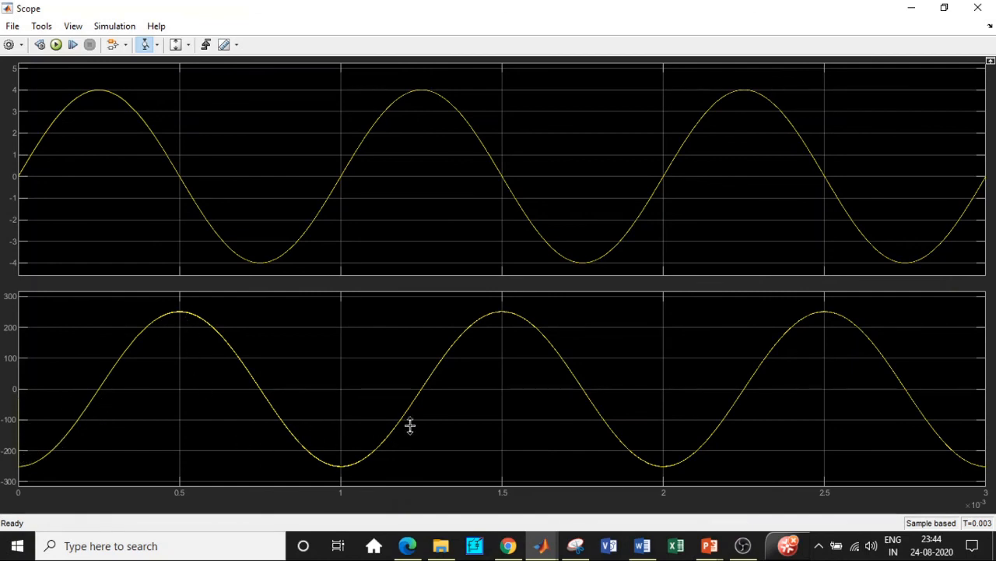
mouse_move(314, 437)
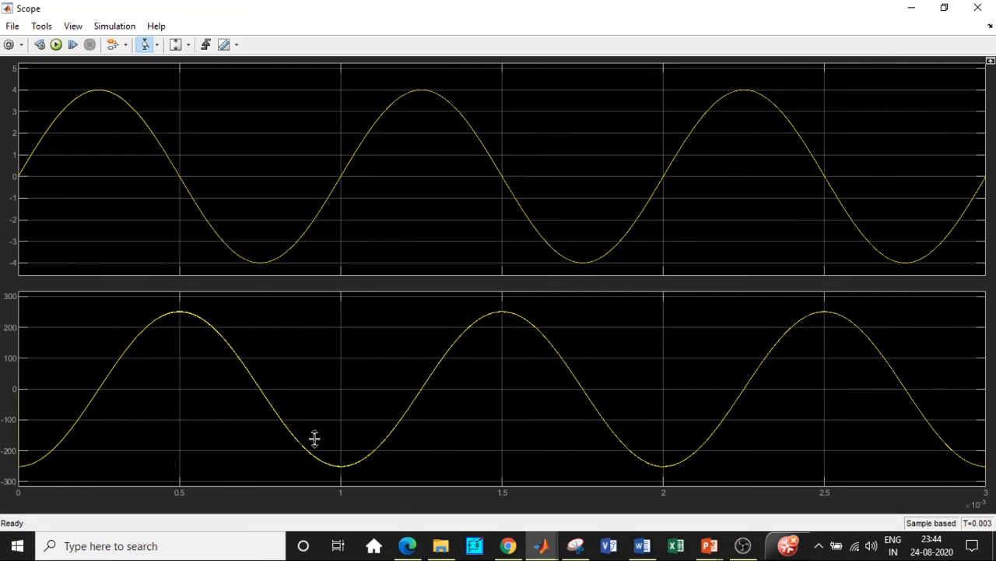
mouse_move(604, 412)
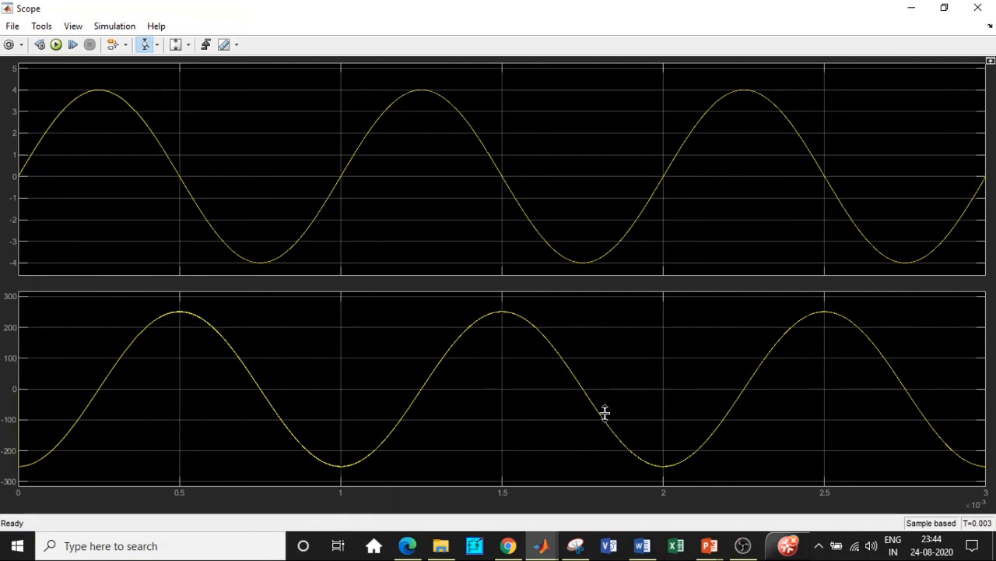
mouse_move(819, 437)
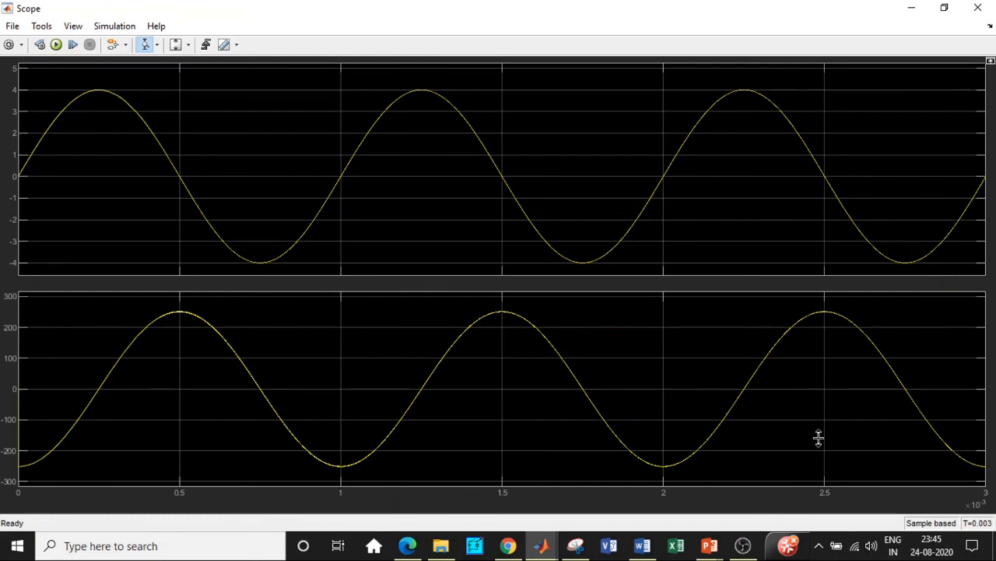